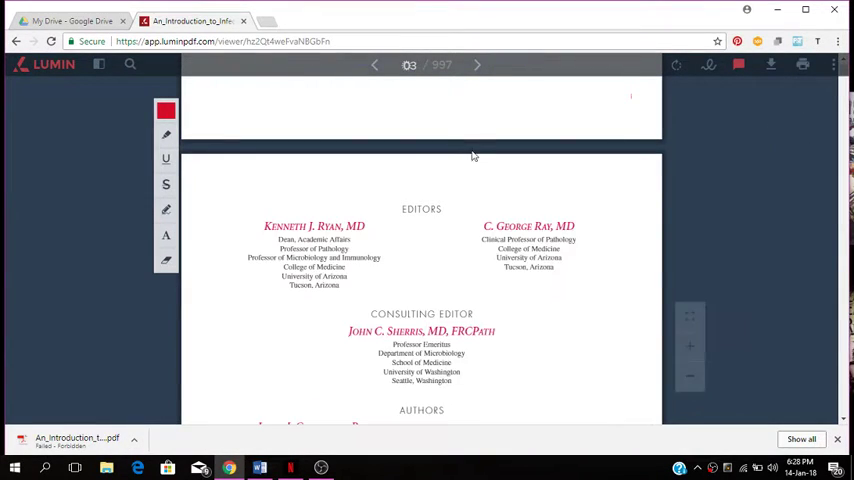
pyautogui.moveTo(416, 122)
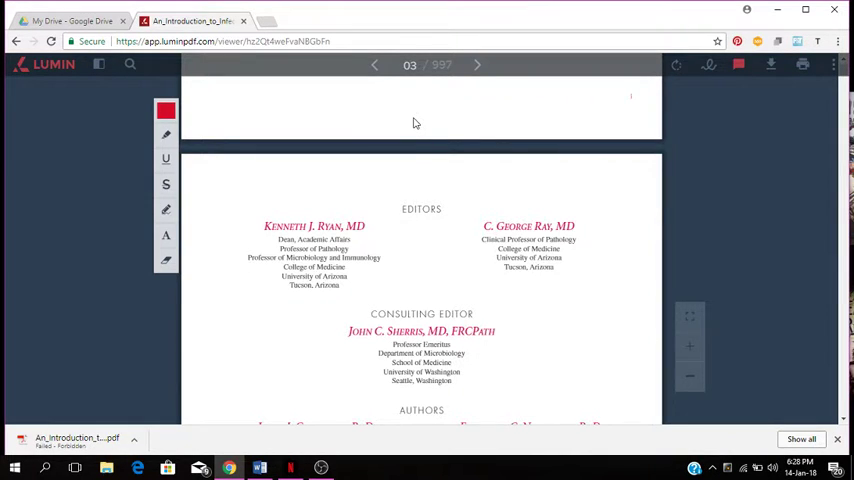
# - Return from the editors page to the Sherris Medical Microbiology front cover on page 1
pyautogui.click(374, 64)
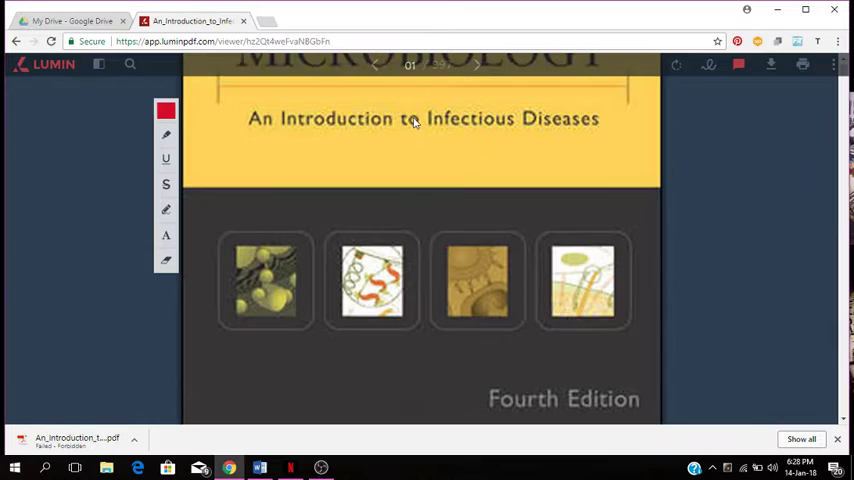
pyautogui.scroll(3)
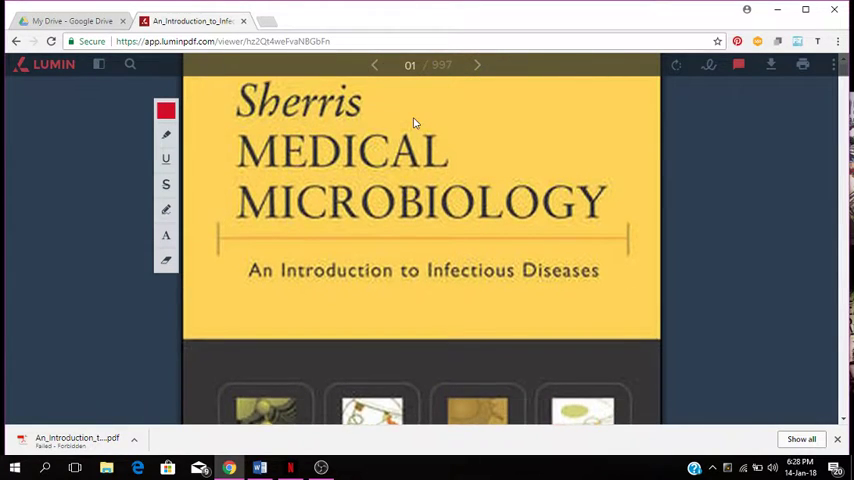
pyautogui.scroll(3)
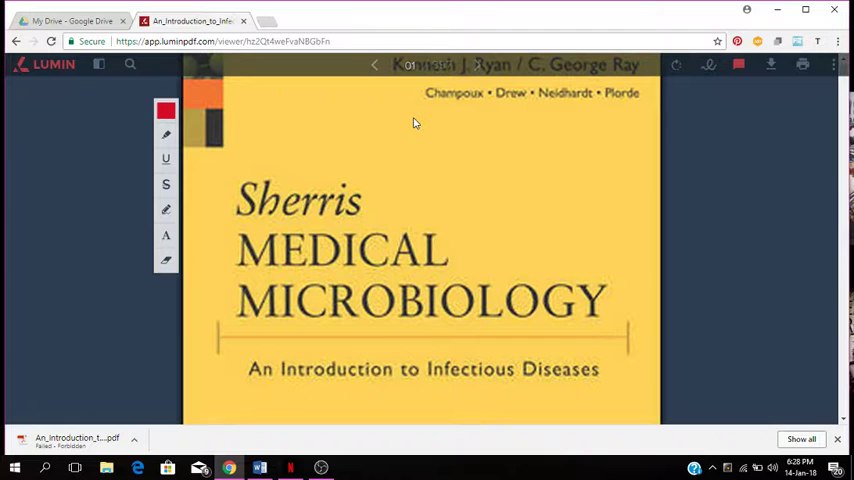
pyautogui.scroll(3)
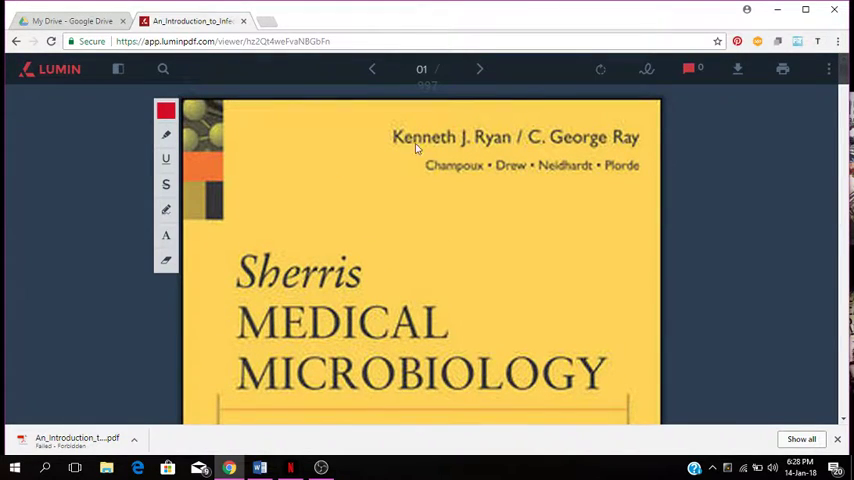
pyautogui.moveTo(560, 152)
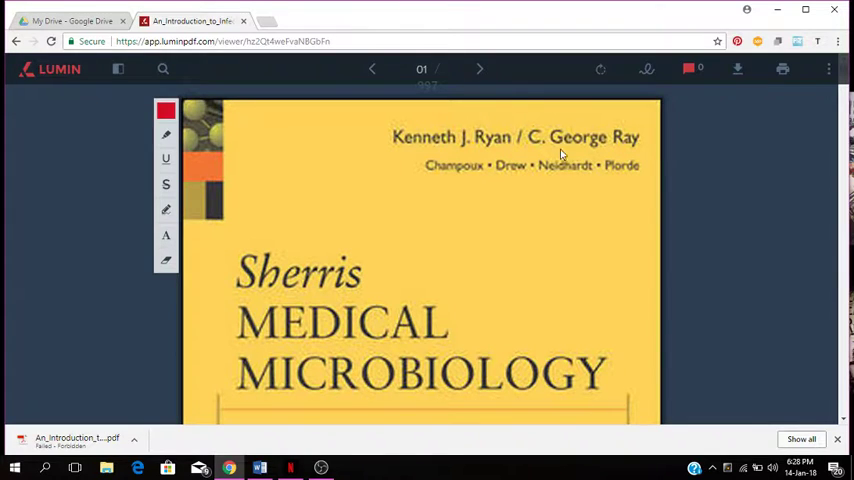
pyautogui.moveTo(510, 196)
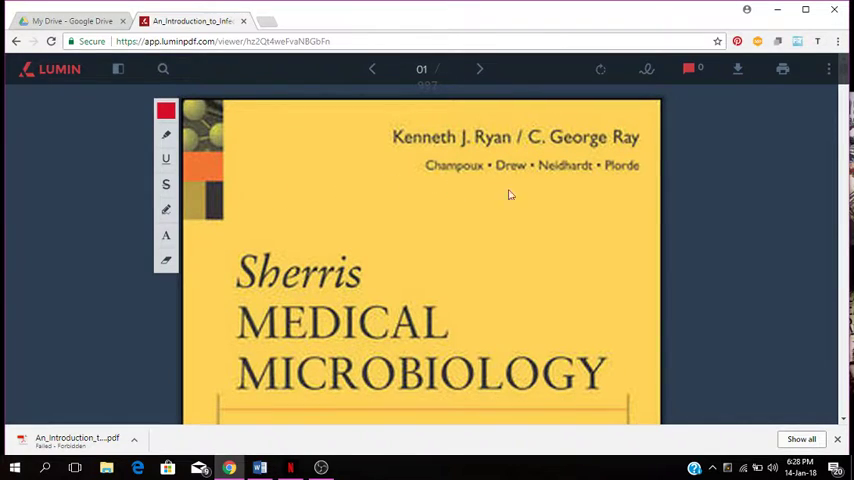
pyautogui.moveTo(520, 176)
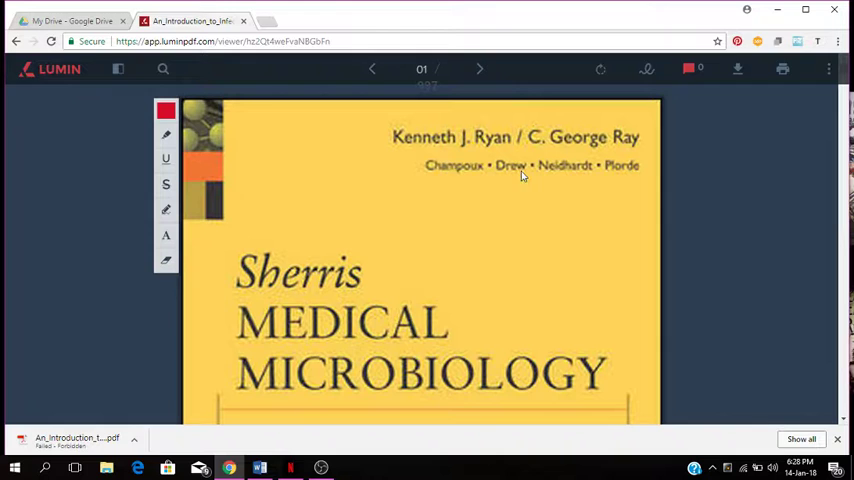
pyautogui.moveTo(416, 238)
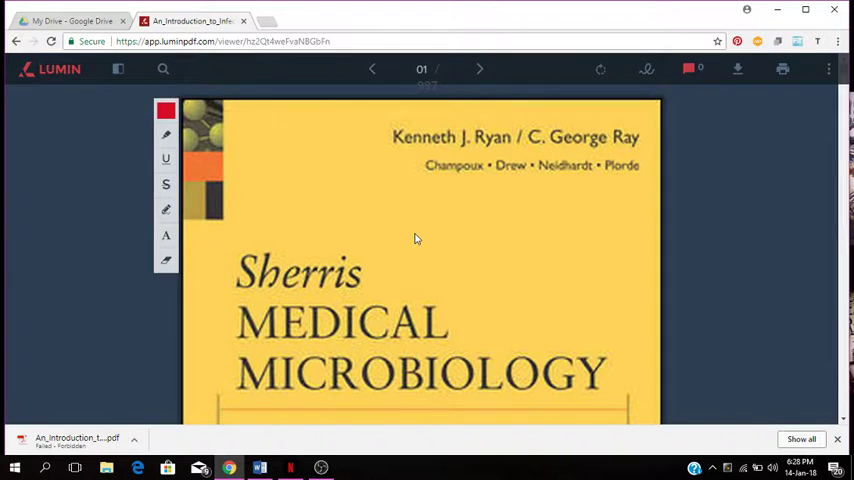
pyautogui.scroll(-3)
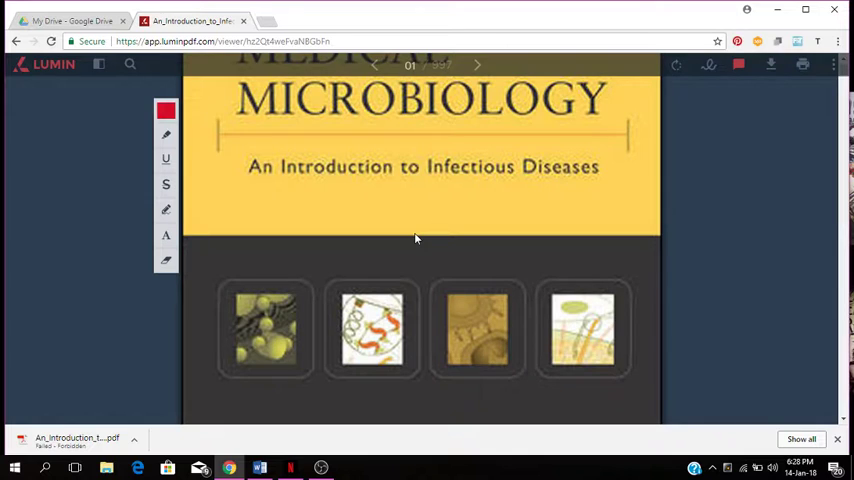
pyautogui.moveTo(500, 284)
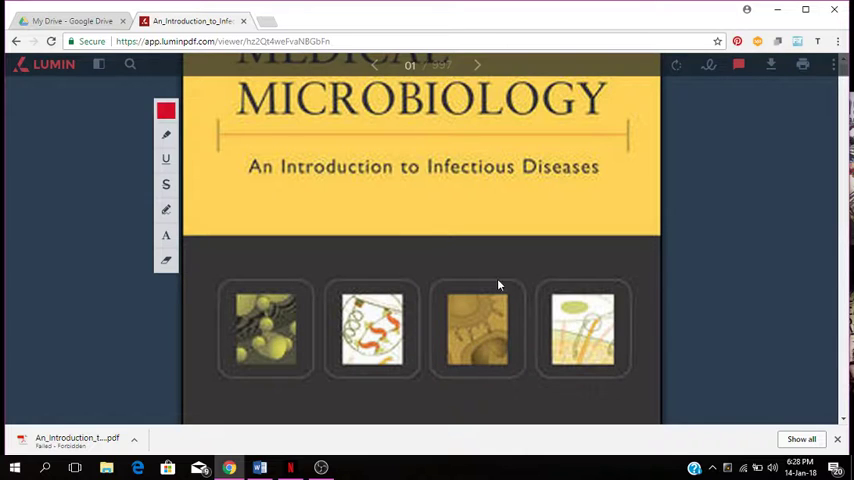
pyautogui.moveTo(300, 332)
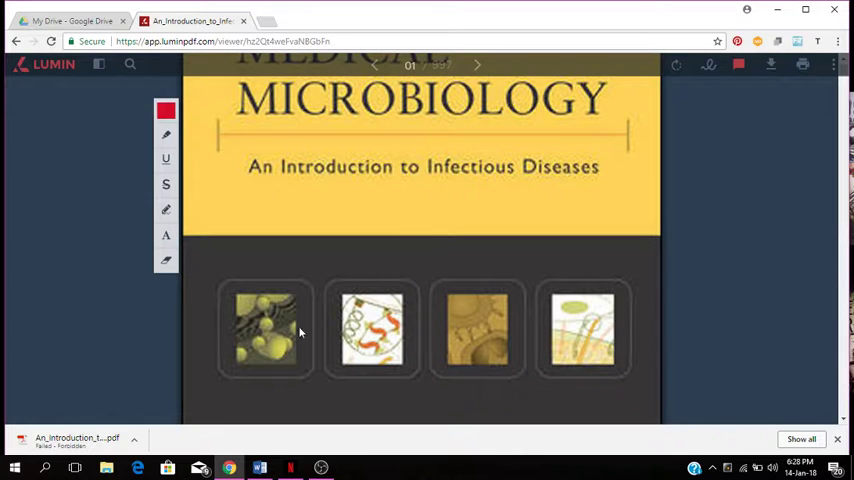
pyautogui.moveTo(420, 356)
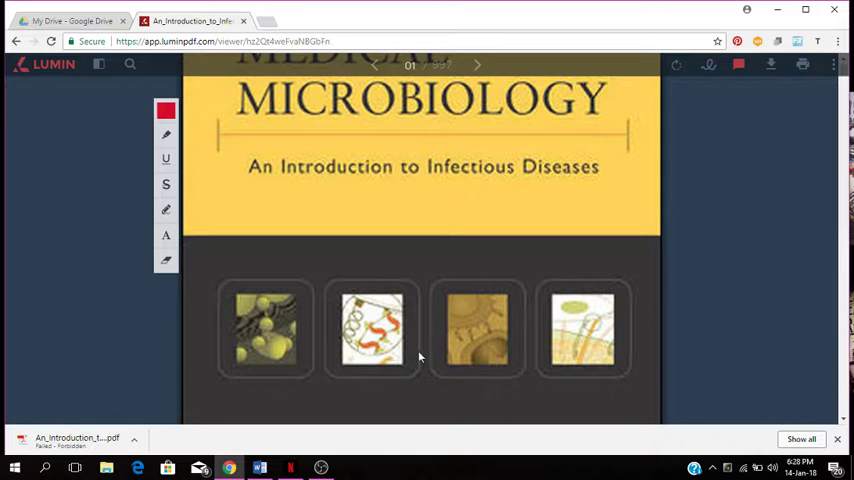
pyautogui.moveTo(508, 340)
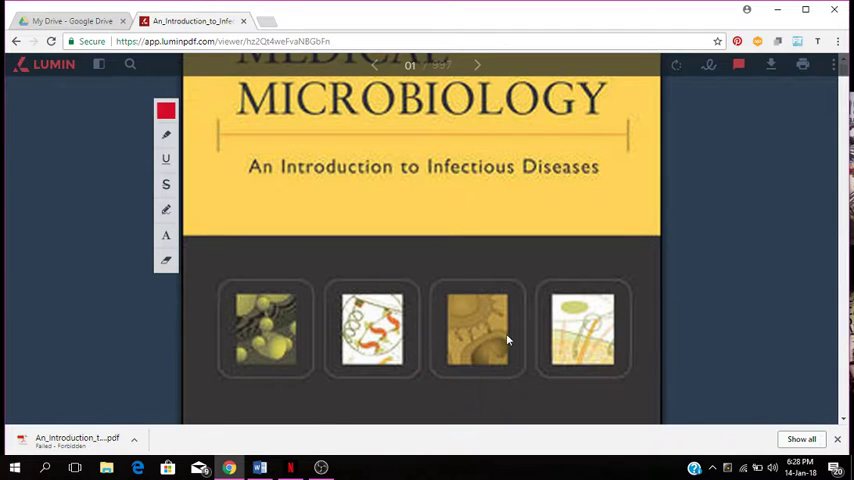
# - Scroll from the cover down to page 3 listing the Editors, Consulting Editor and Authors
pyautogui.scroll(-3)
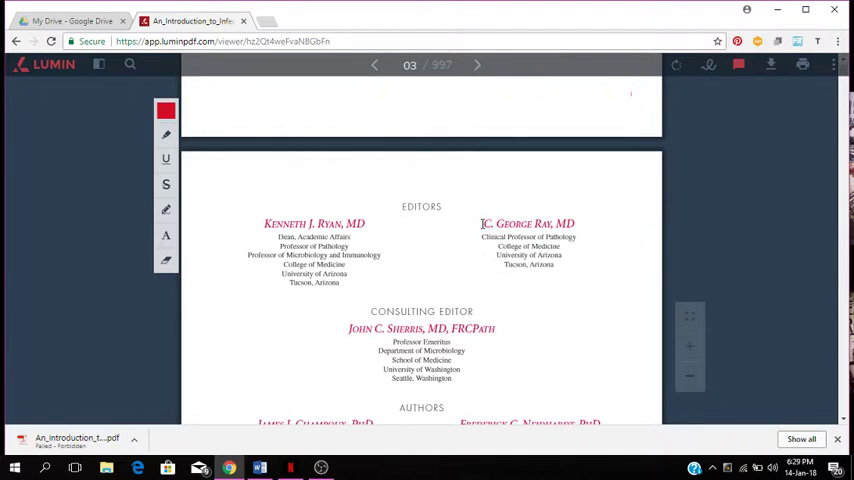
pyautogui.moveTo(468, 232)
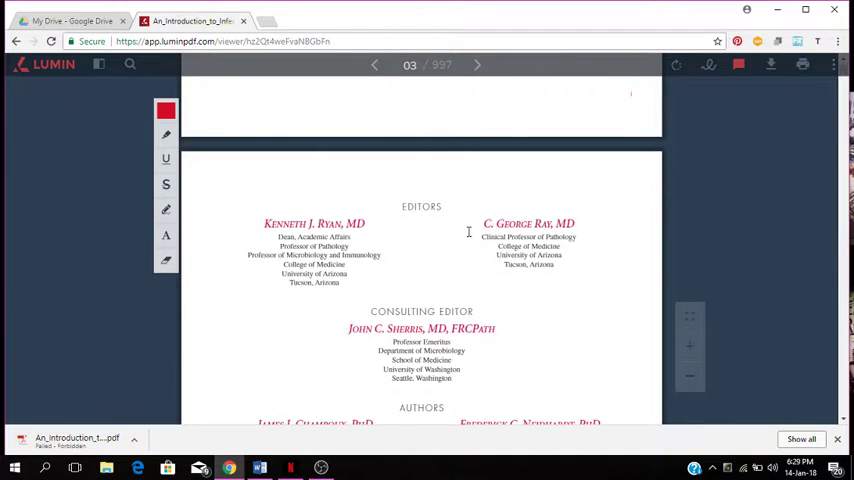
pyautogui.moveTo(348, 252)
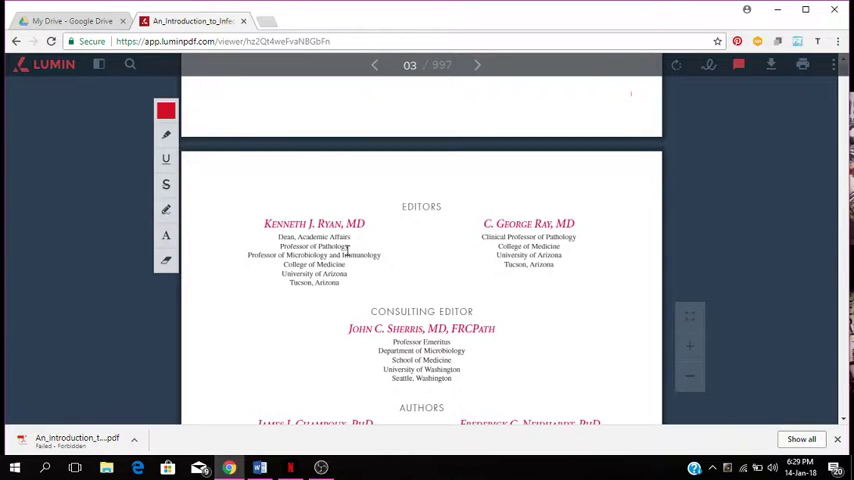
pyautogui.moveTo(496, 240)
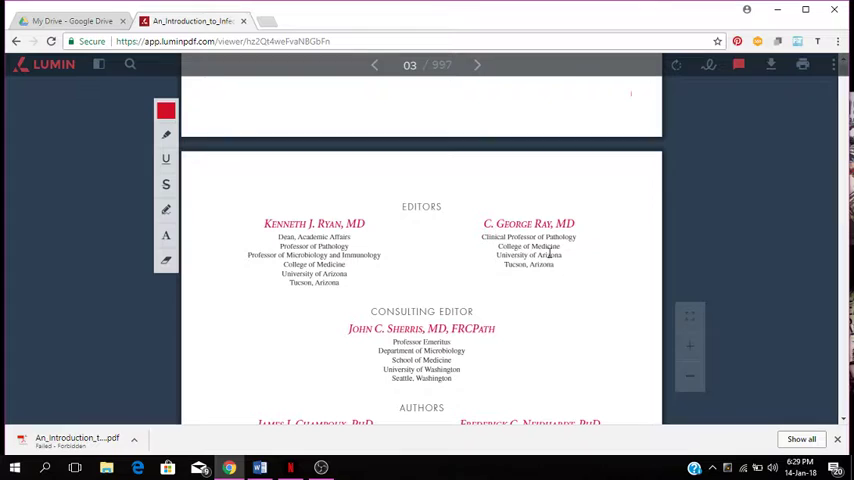
pyautogui.moveTo(580, 268)
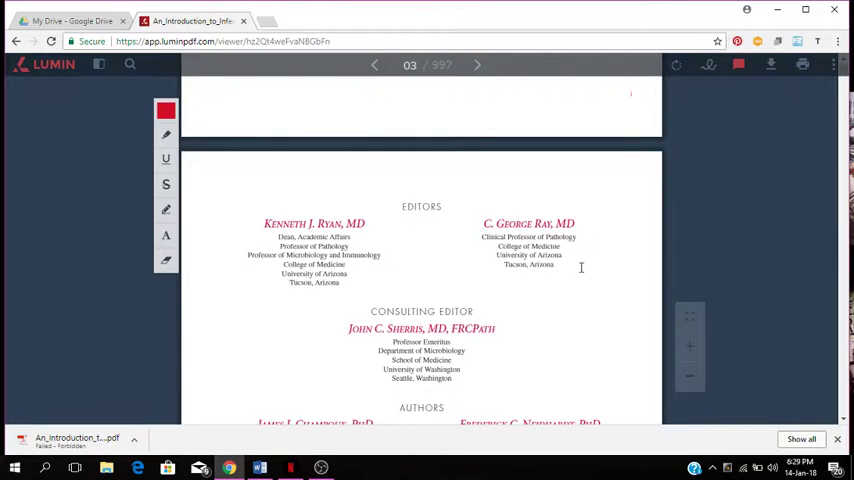
pyautogui.moveTo(392, 336)
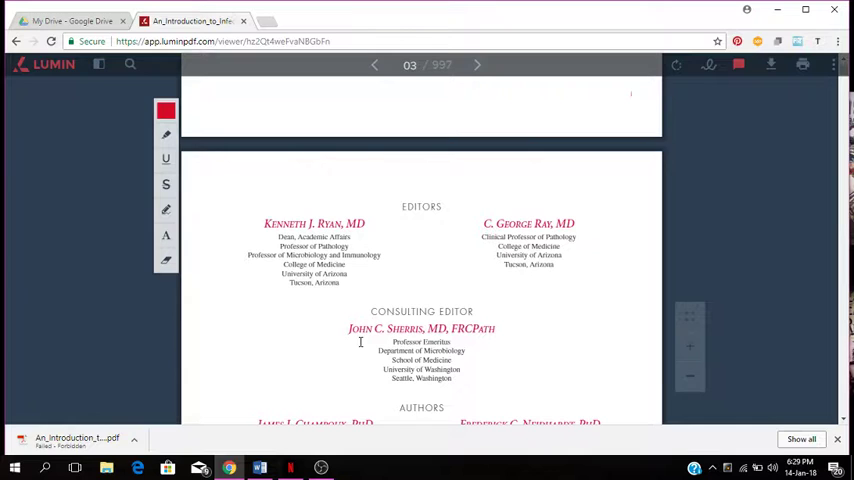
pyautogui.moveTo(428, 332)
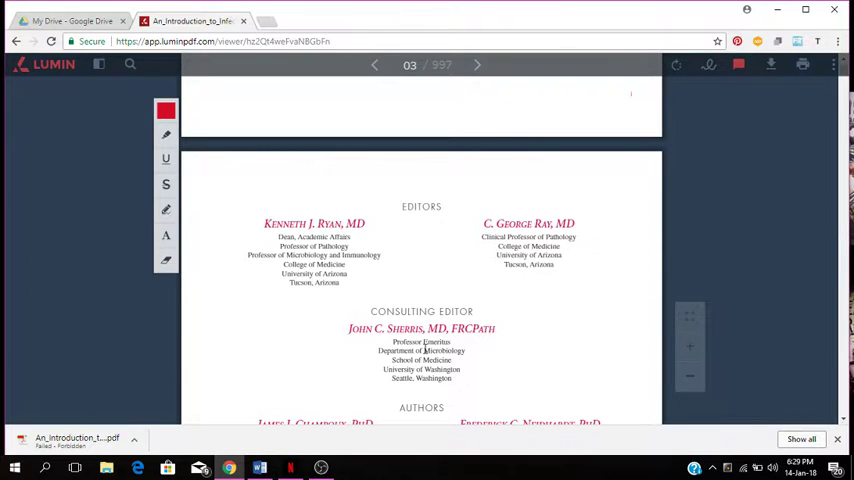
pyautogui.moveTo(516, 354)
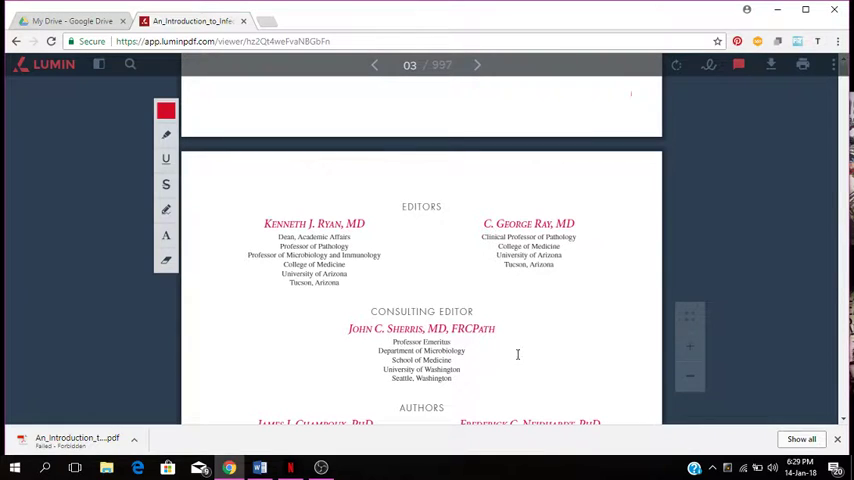
pyautogui.moveTo(482, 372)
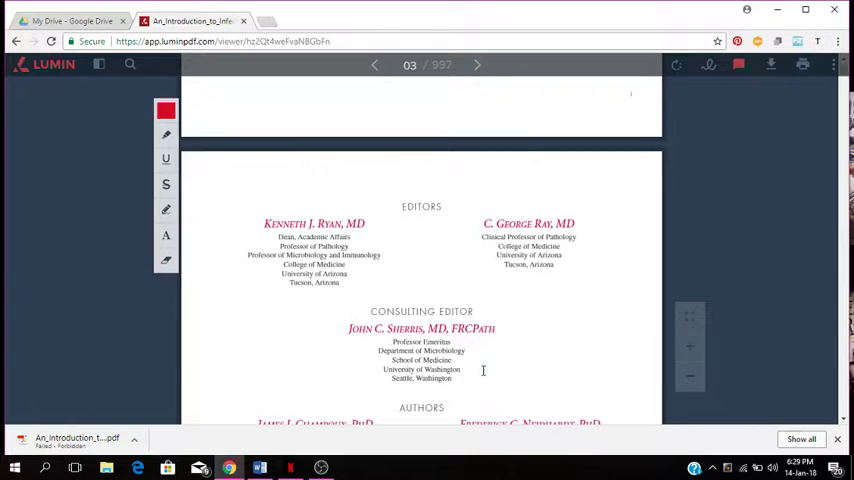
pyautogui.scroll(-3)
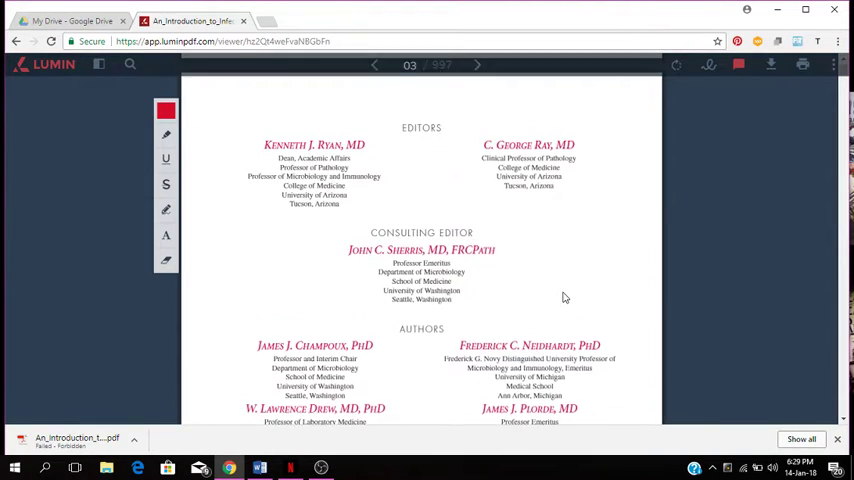
# - Advance past the blank page to the Contents page with its chapter listing
pyautogui.scroll(-3)
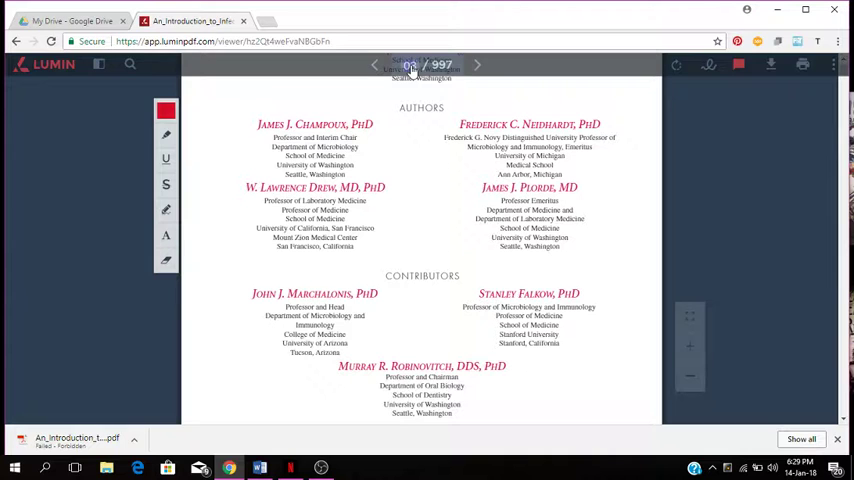
pyautogui.click(374, 64)
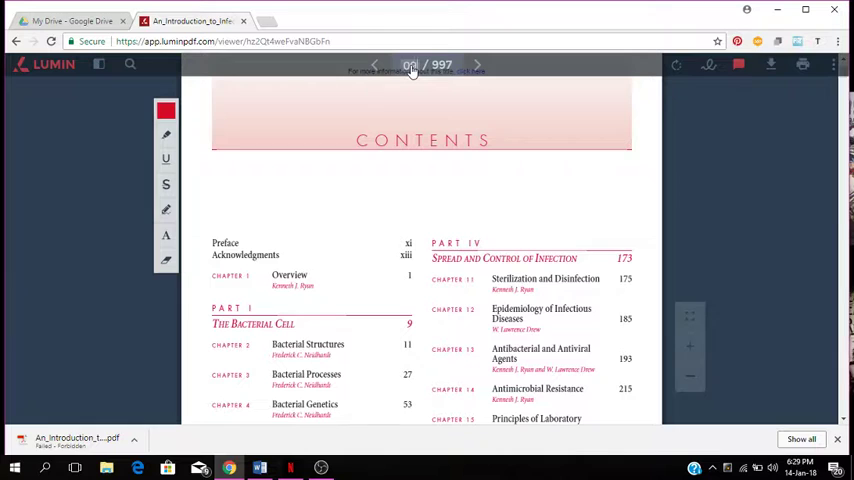
pyautogui.click(374, 64)
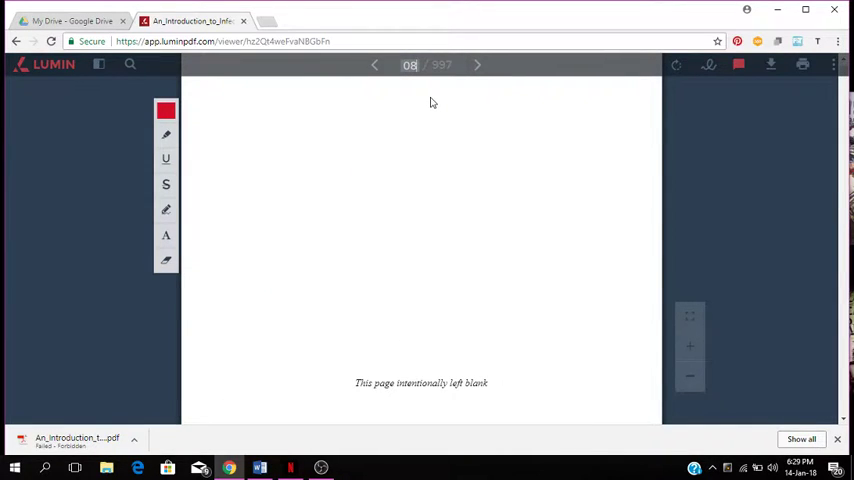
pyautogui.click(476, 64)
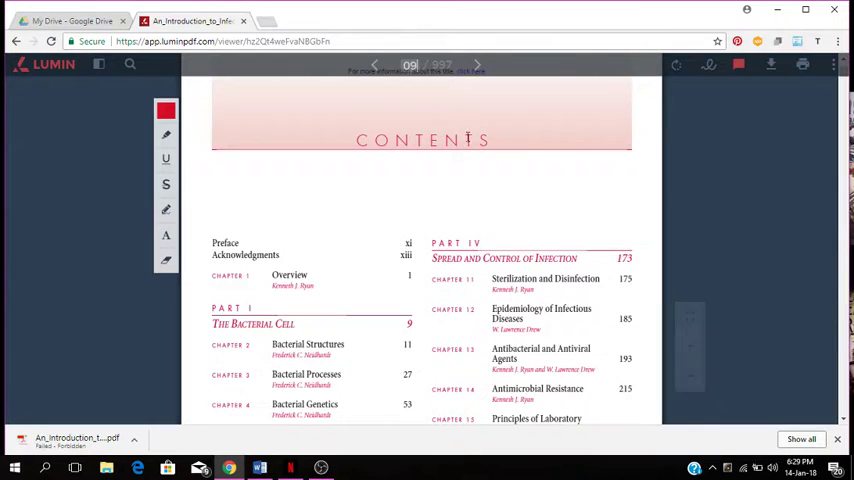
pyautogui.moveTo(528, 192)
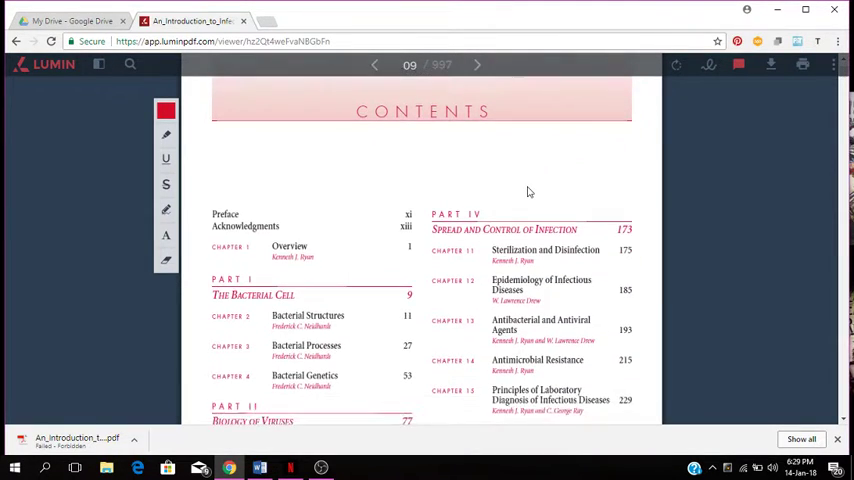
# - Scroll through the Contents pages and back toward page 9
pyautogui.scroll(-3)
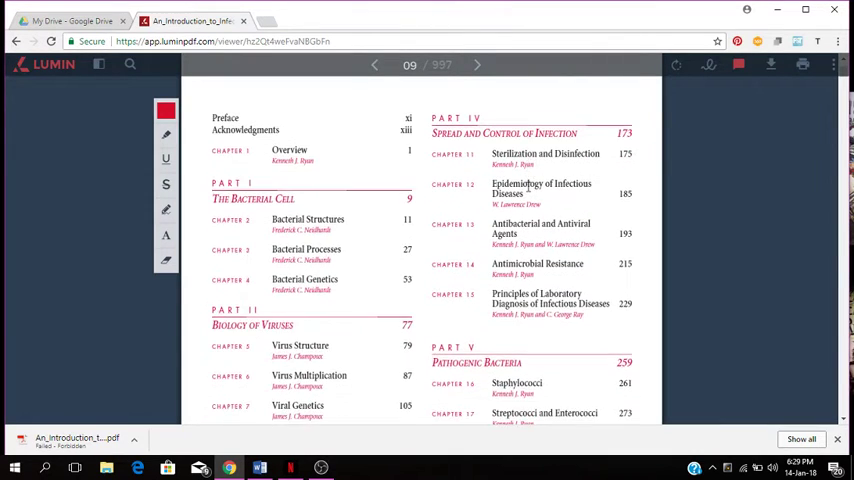
pyautogui.scroll(-3)
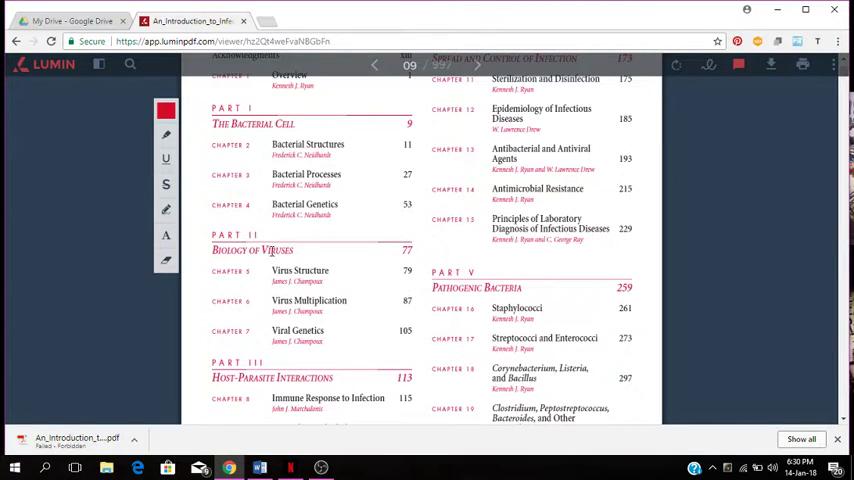
pyautogui.moveTo(364, 246)
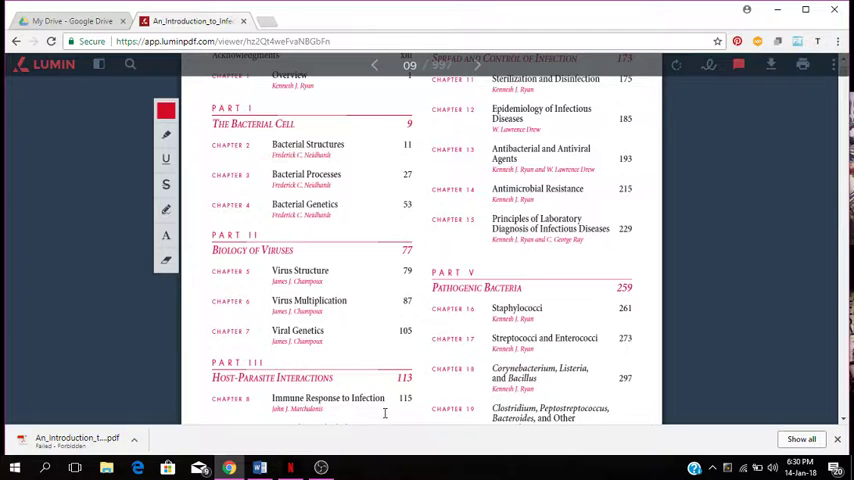
pyautogui.moveTo(384, 420)
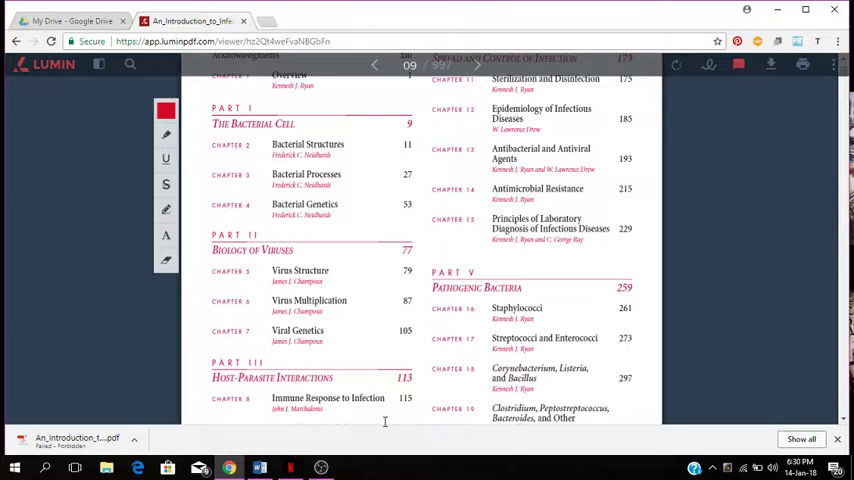
pyautogui.scroll(3)
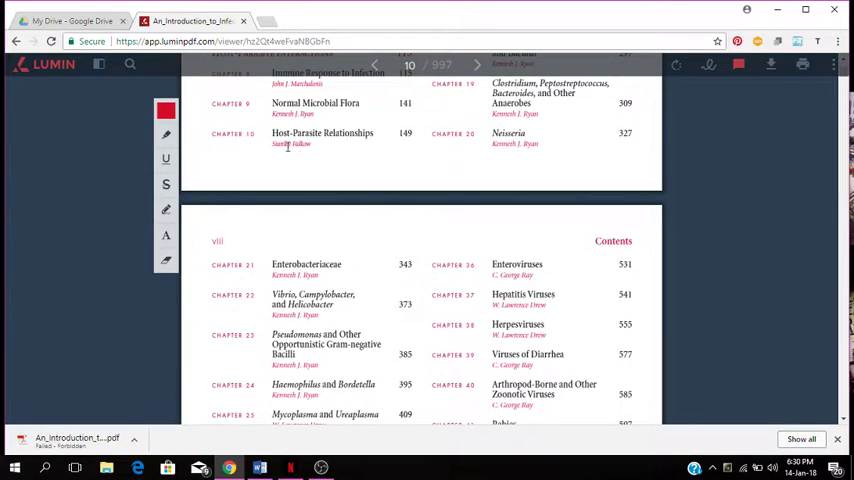
pyautogui.moveTo(364, 140)
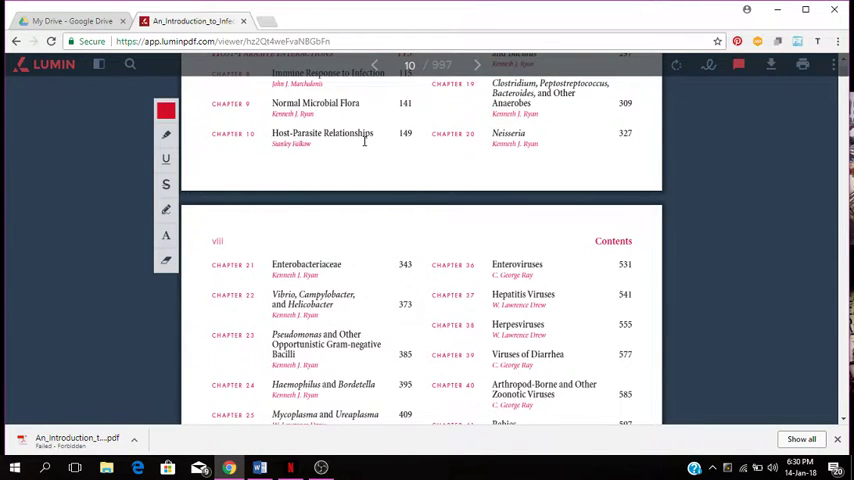
pyautogui.scroll(3)
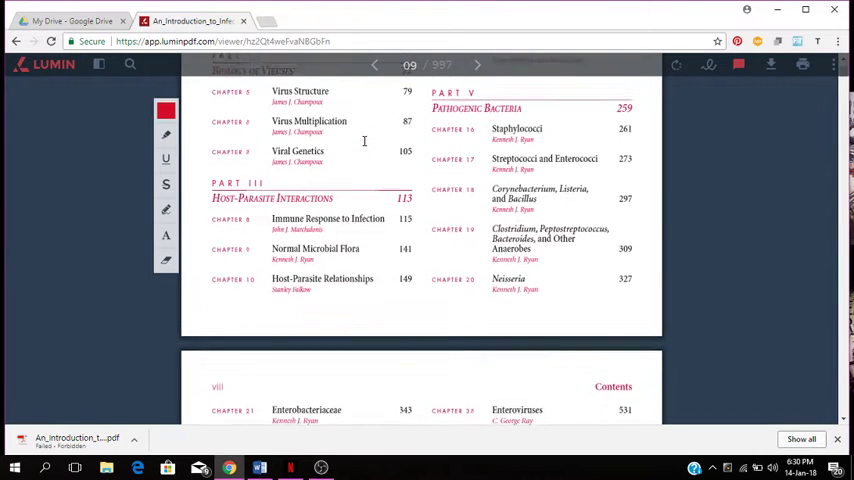
# - Return to the start of the Contents, then read down to the virus and pathogenic bacteria chapter listings
pyautogui.click(374, 64)
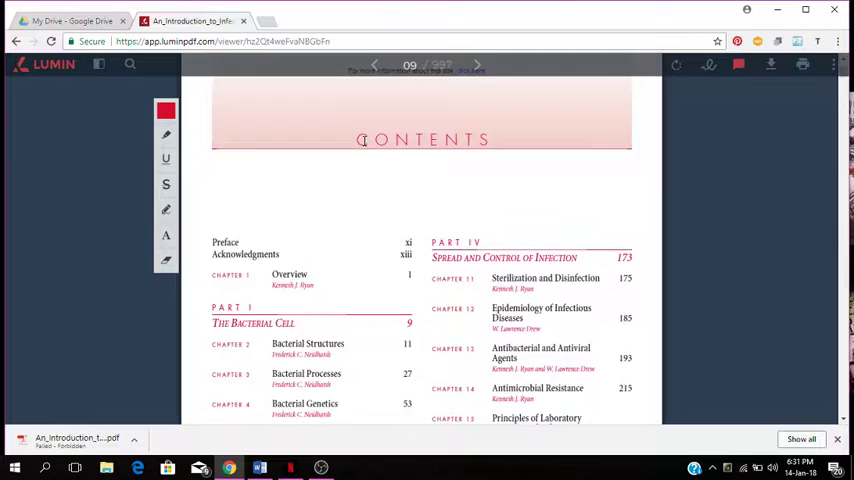
pyautogui.scroll(-3)
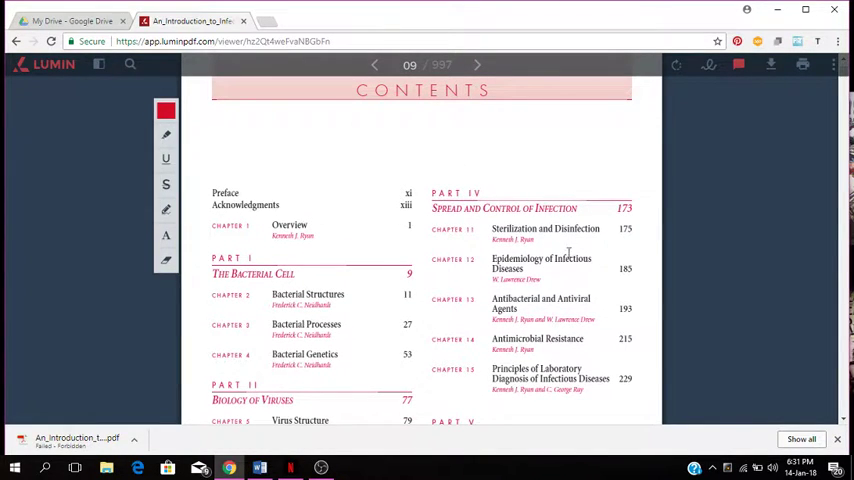
pyautogui.moveTo(568, 252)
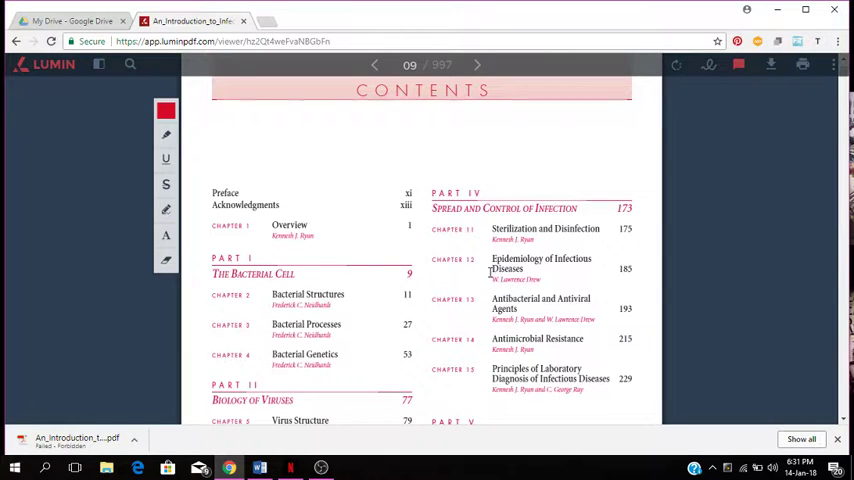
pyautogui.moveTo(552, 264)
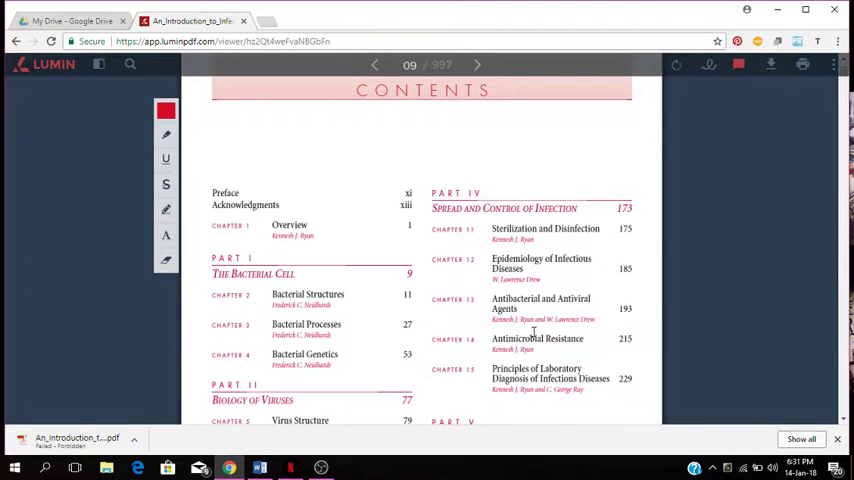
pyautogui.moveTo(594, 348)
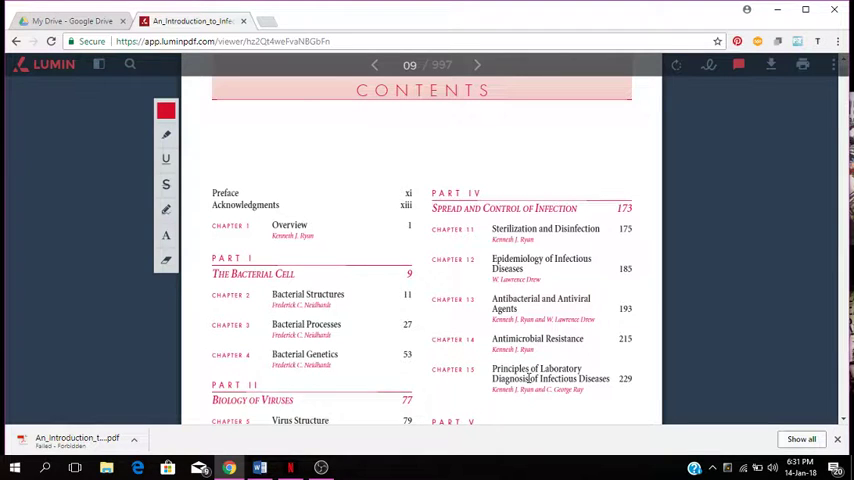
pyautogui.scroll(-3)
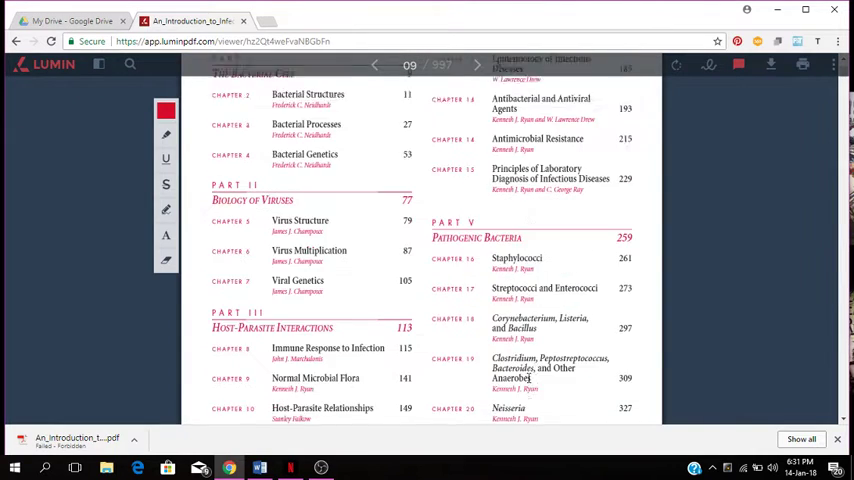
pyautogui.scroll(-3)
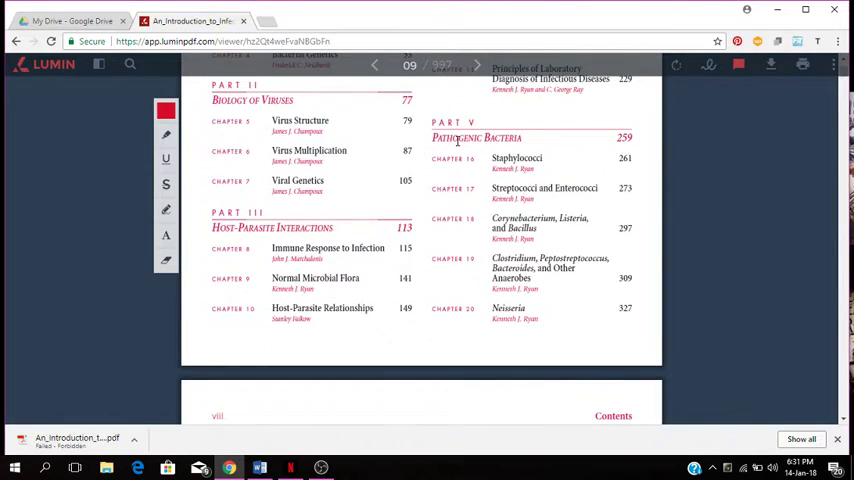
pyautogui.moveTo(548, 150)
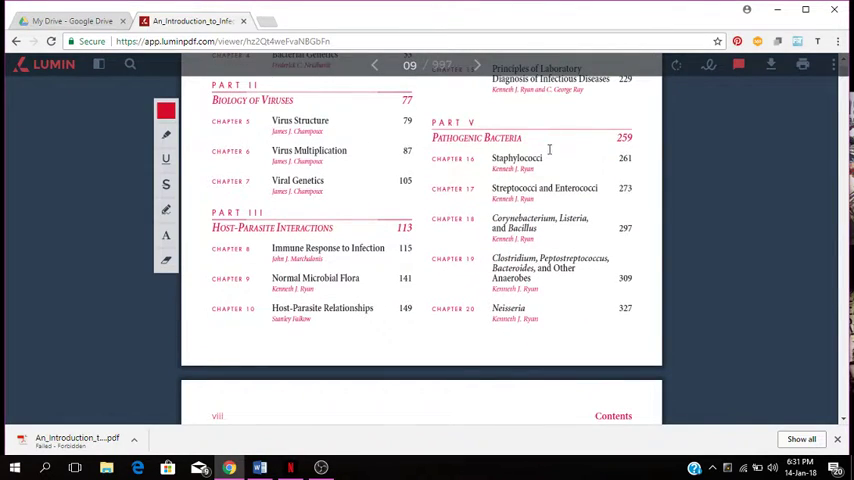
pyautogui.moveTo(560, 192)
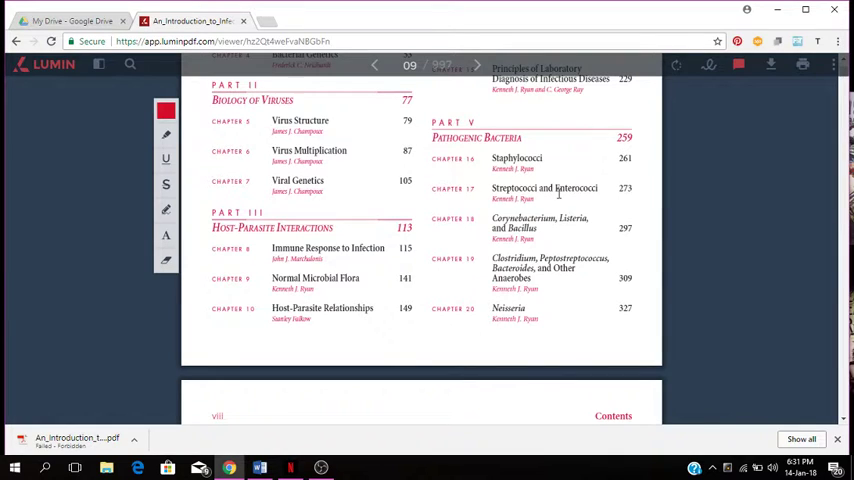
pyautogui.moveTo(496, 220)
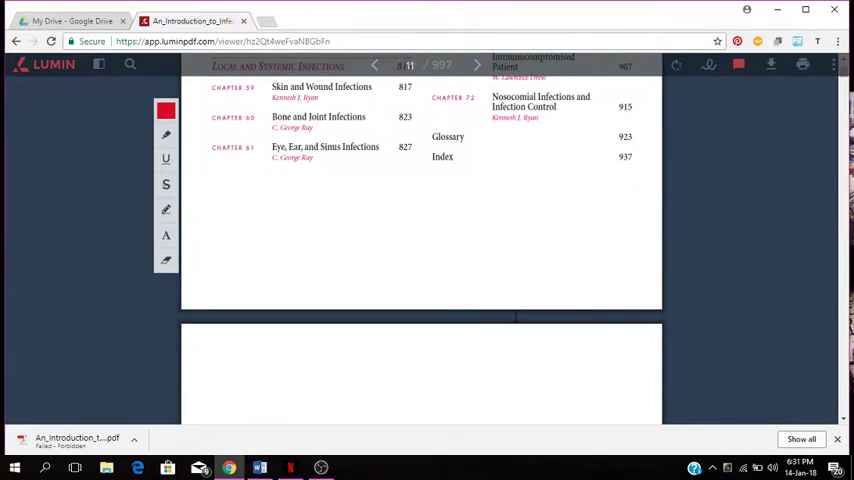
# - Page forward and back through the Contents to its first page
pyautogui.click(476, 64)
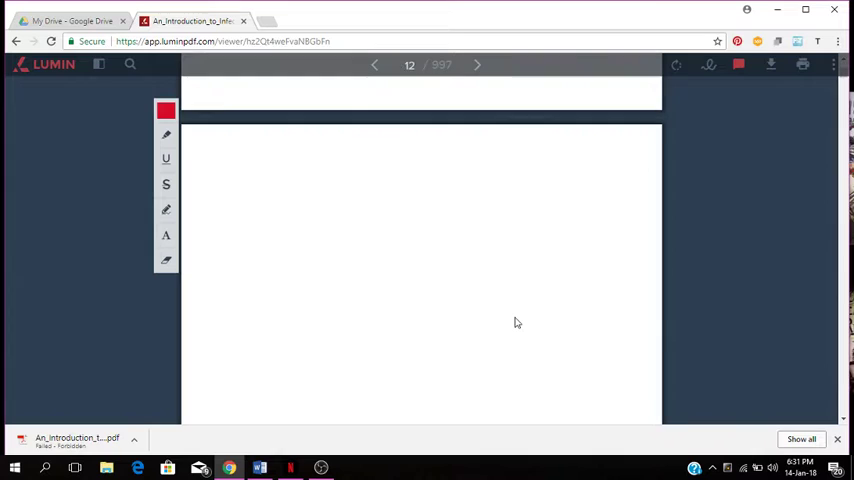
pyautogui.click(374, 64)
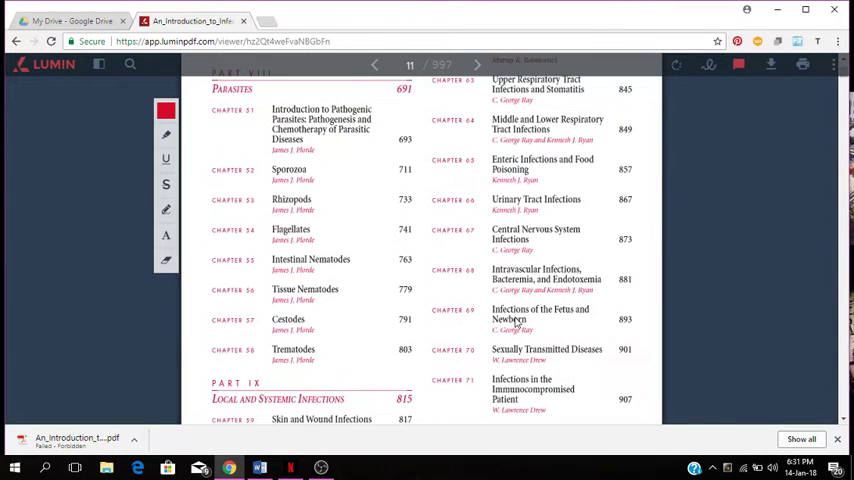
pyautogui.scroll(3)
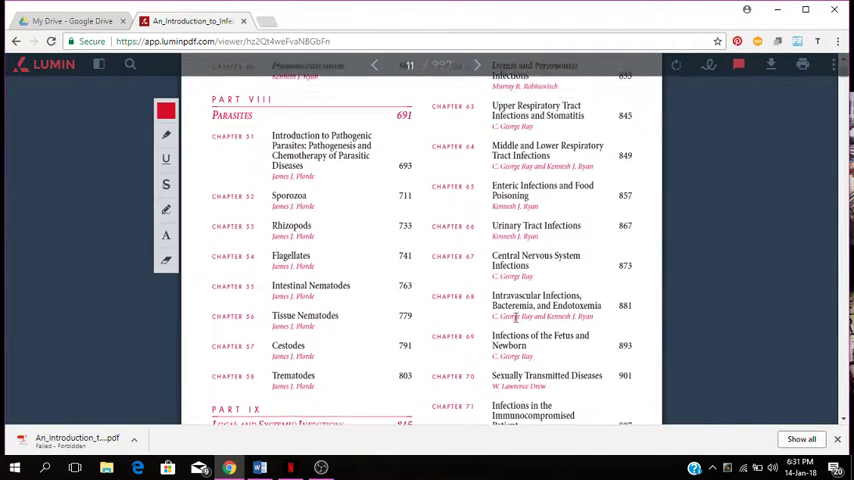
pyautogui.scroll(3)
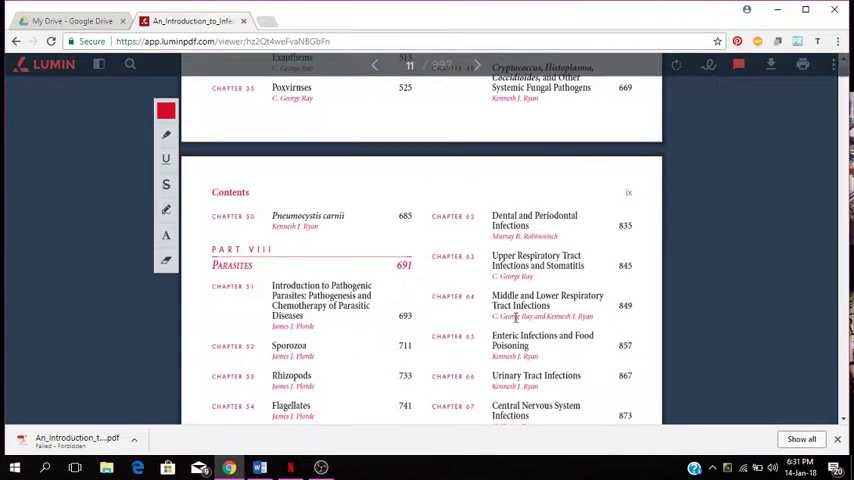
pyautogui.click(376, 64)
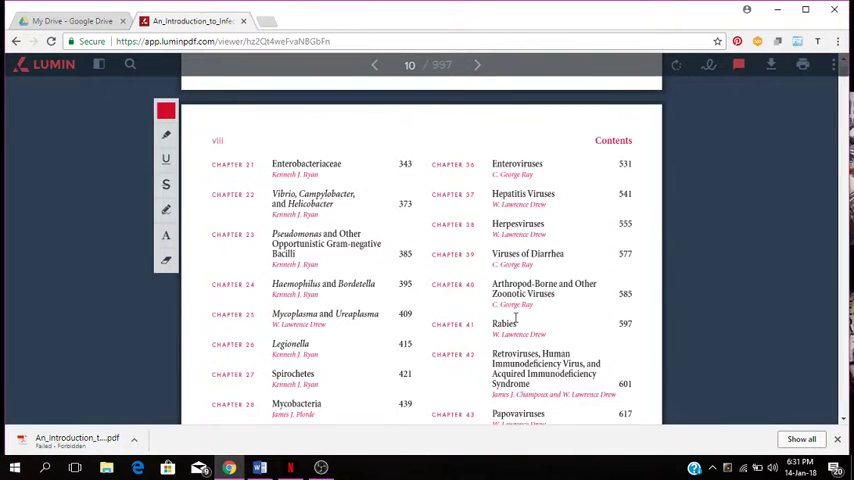
pyautogui.click(374, 64)
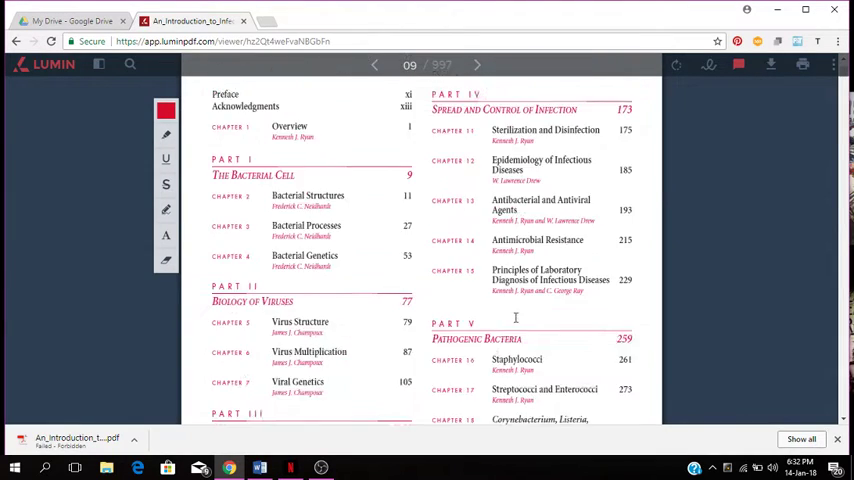
# - Scroll down the Contents to the later bacterial, Pathogenic Viruses and Fungi parts toward Part VIII Parasites
pyautogui.scroll(-3)
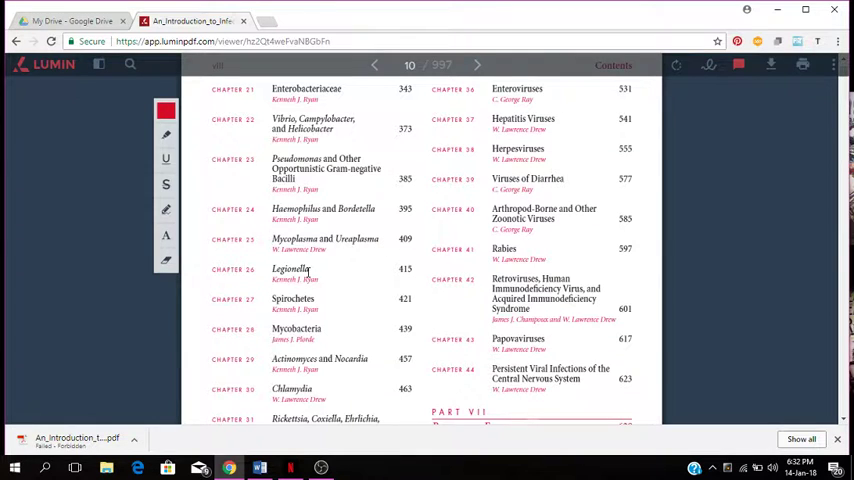
pyautogui.scroll(-3)
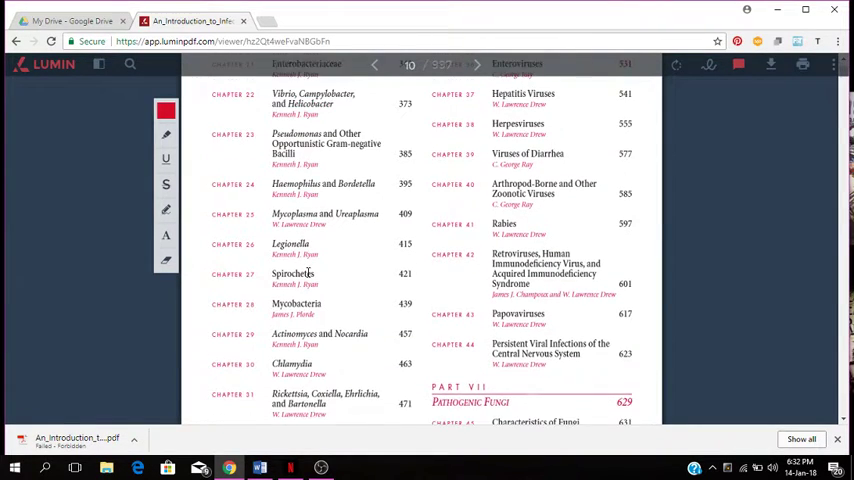
pyautogui.scroll(-3)
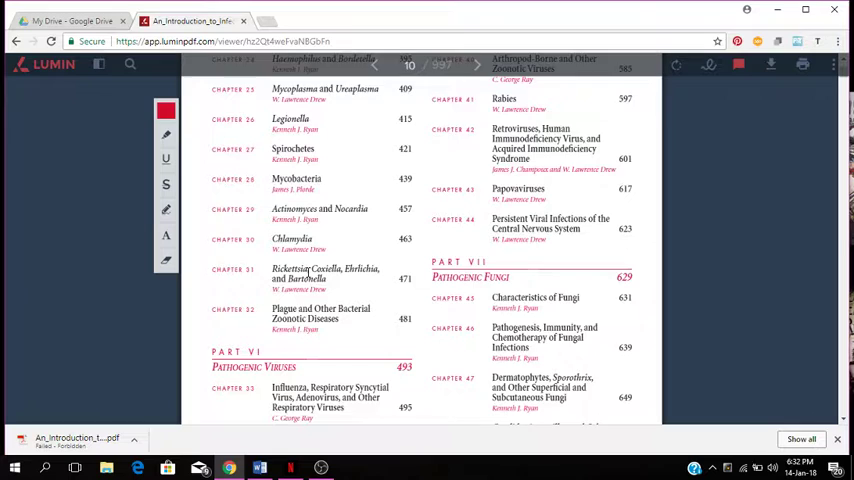
pyautogui.scroll(-3)
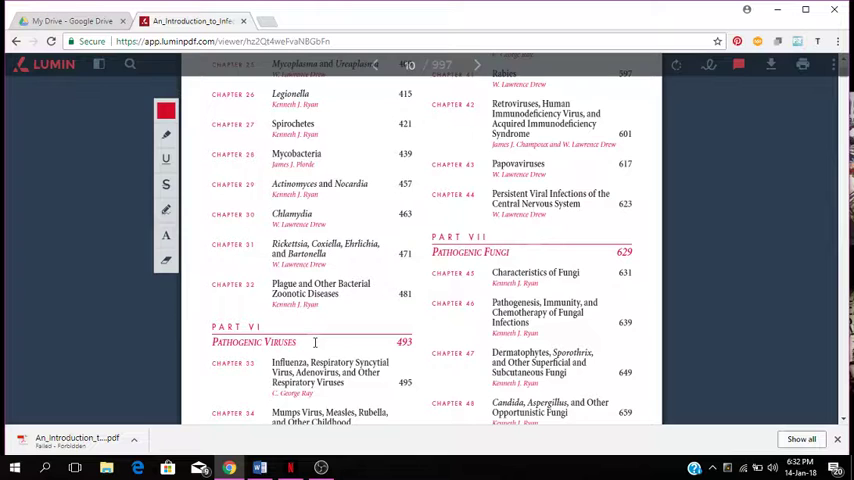
pyautogui.moveTo(454, 260)
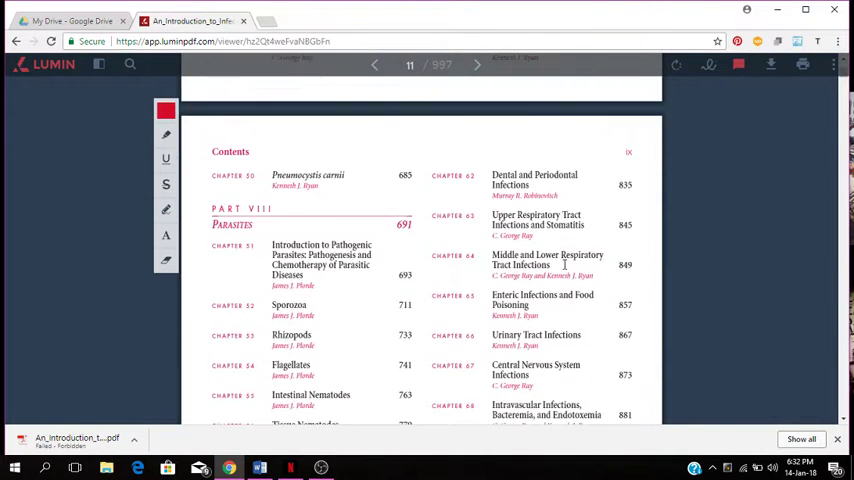
# - Pass the Glossary and Index entries and reach page 19, the opening of Chapter 1 Overview
pyautogui.scroll(-3)
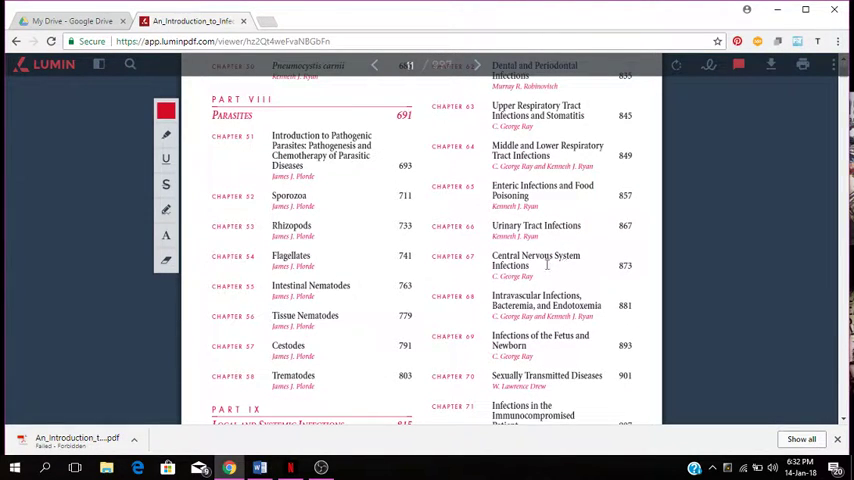
pyautogui.moveTo(320, 246)
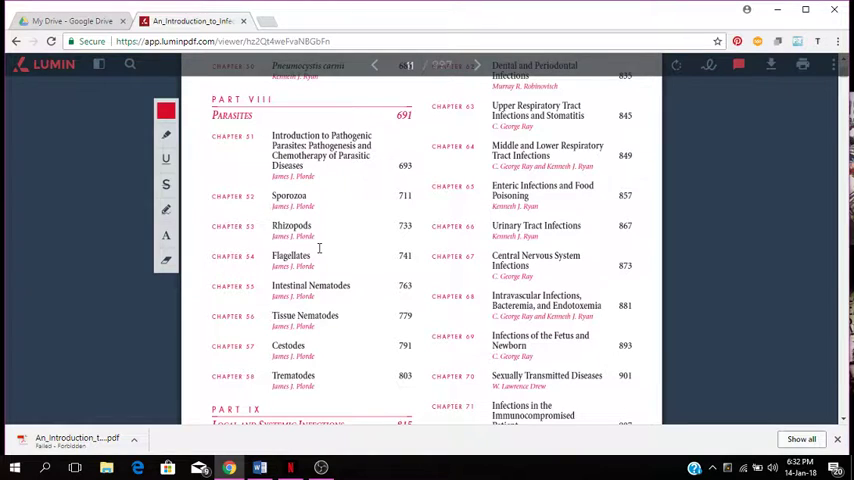
pyautogui.scroll(-3)
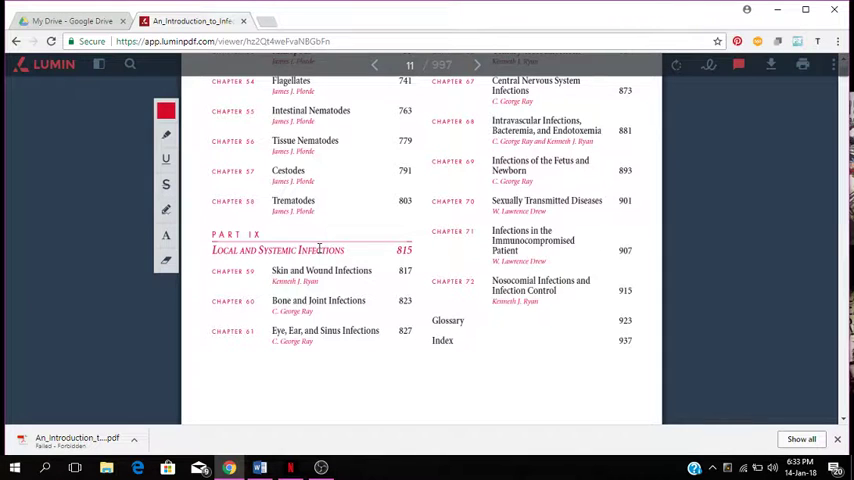
pyautogui.scroll(-3)
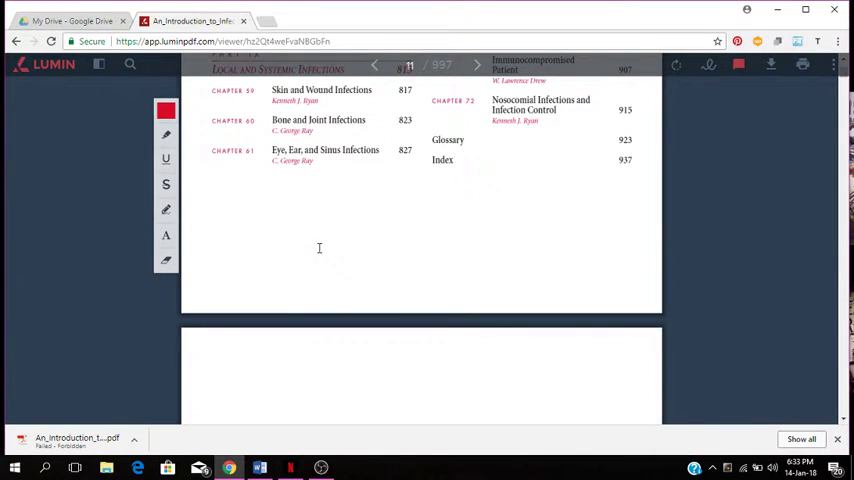
pyautogui.click(476, 64)
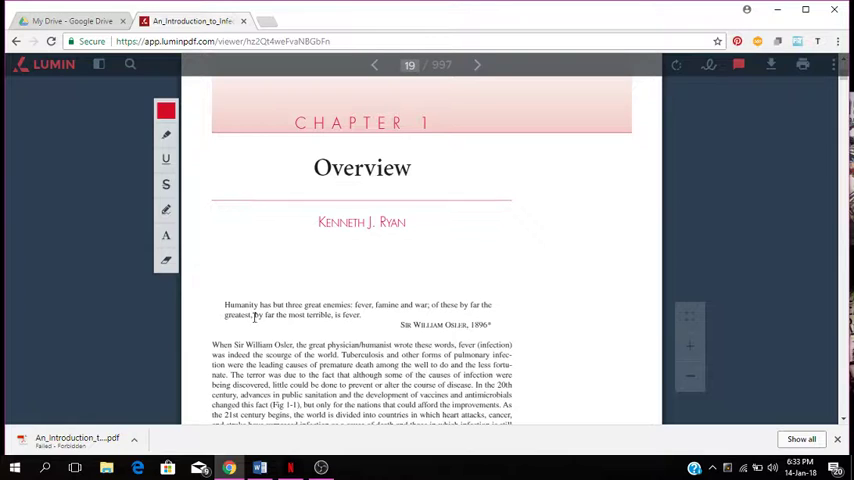
pyautogui.moveTo(268, 318)
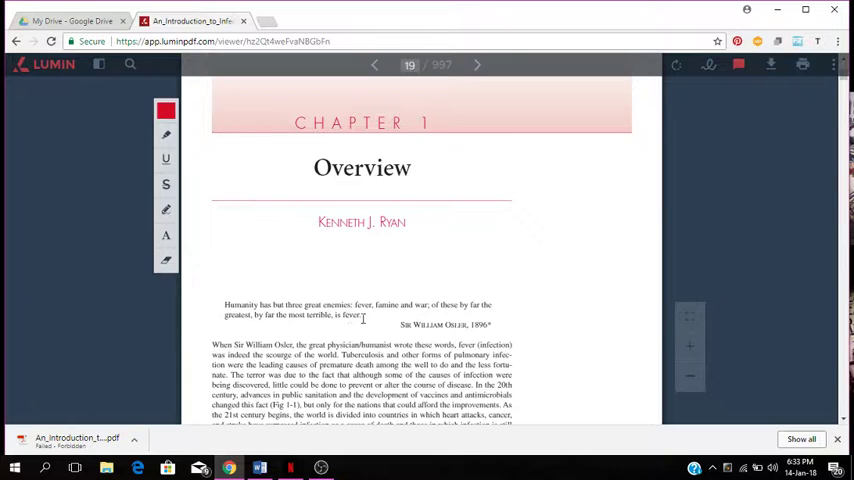
# - Read from the Chapter 1 title page through the Background section to Table 1-1
pyautogui.click(476, 64)
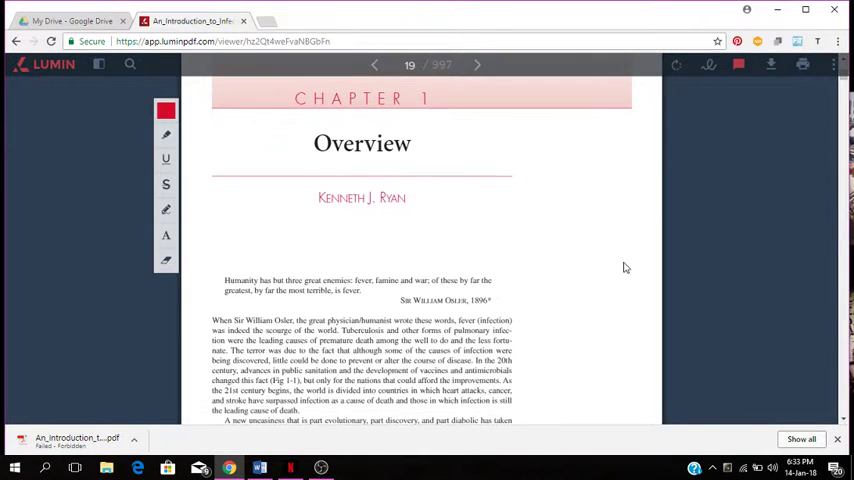
pyautogui.scroll(-3)
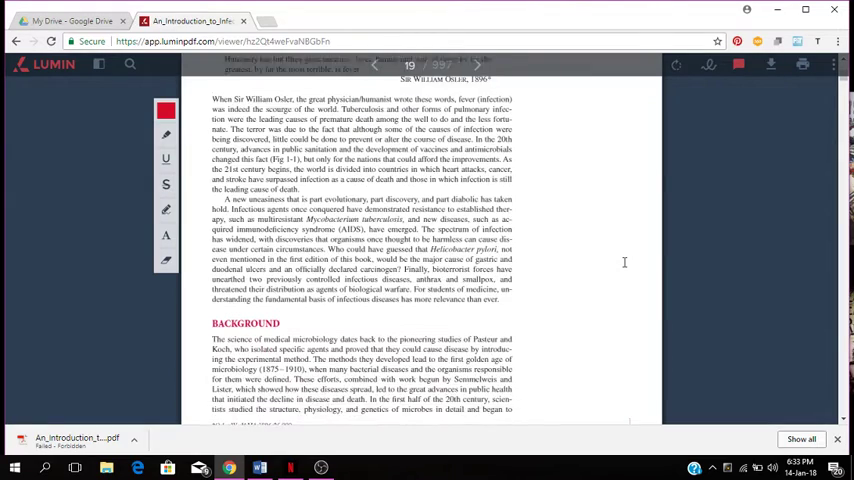
pyautogui.scroll(-3)
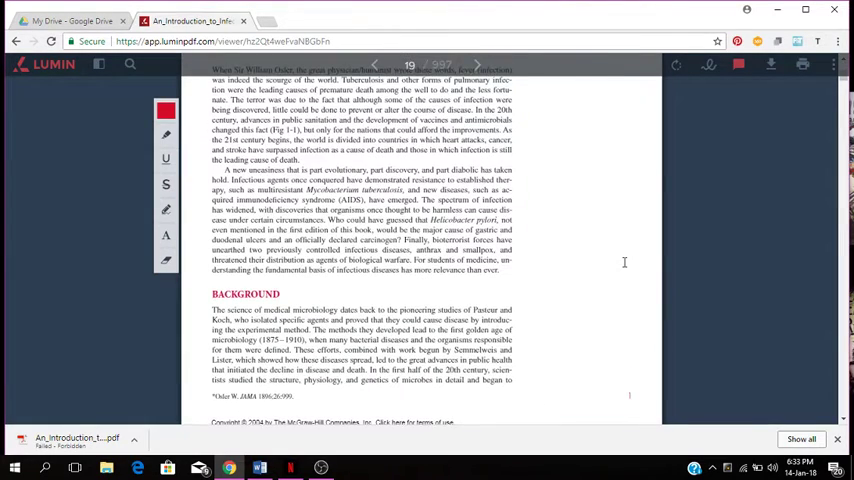
pyautogui.scroll(-3)
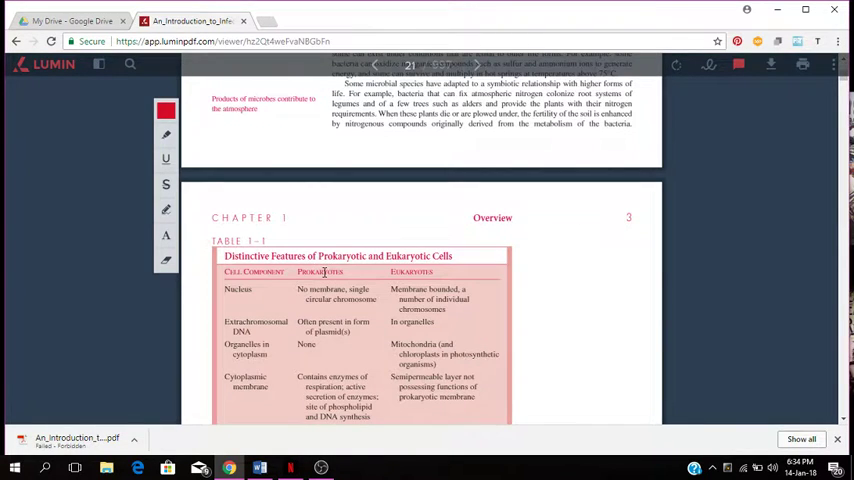
pyautogui.moveTo(238, 252)
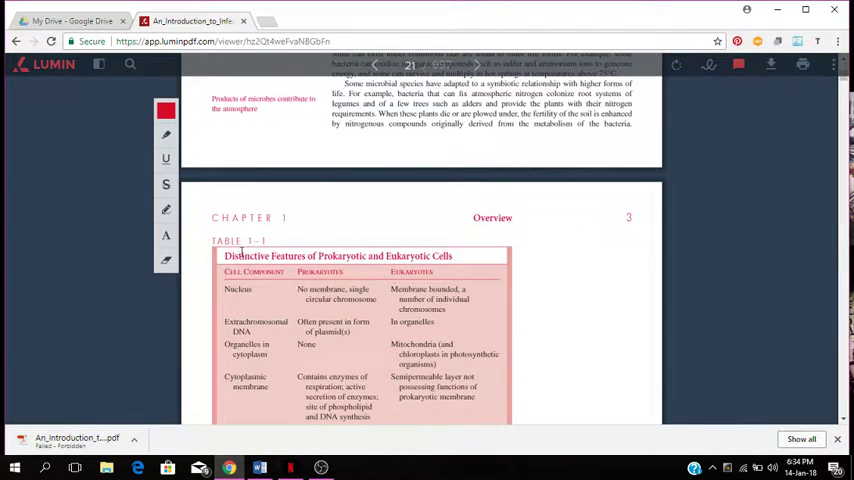
pyautogui.moveTo(330, 258)
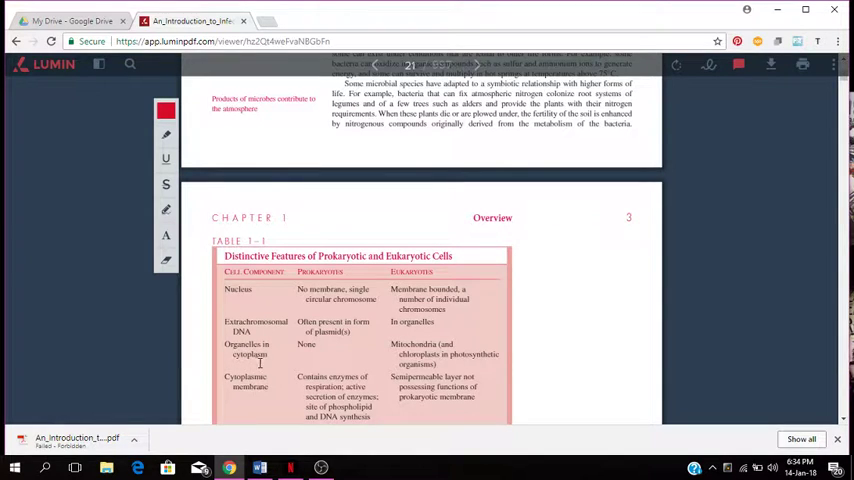
pyautogui.moveTo(296, 396)
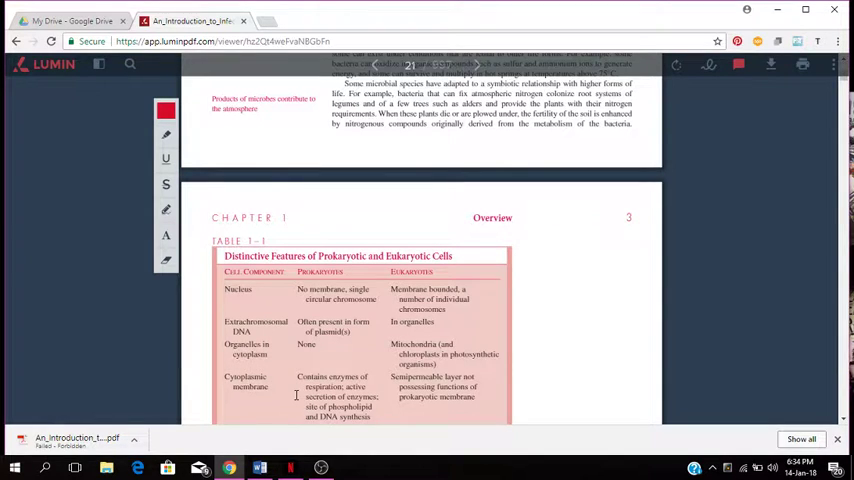
# - Scroll through Table 1-1 on prokaryotic and eukaryotic cells to the Epidemiology heading on page 5
pyautogui.scroll(-3)
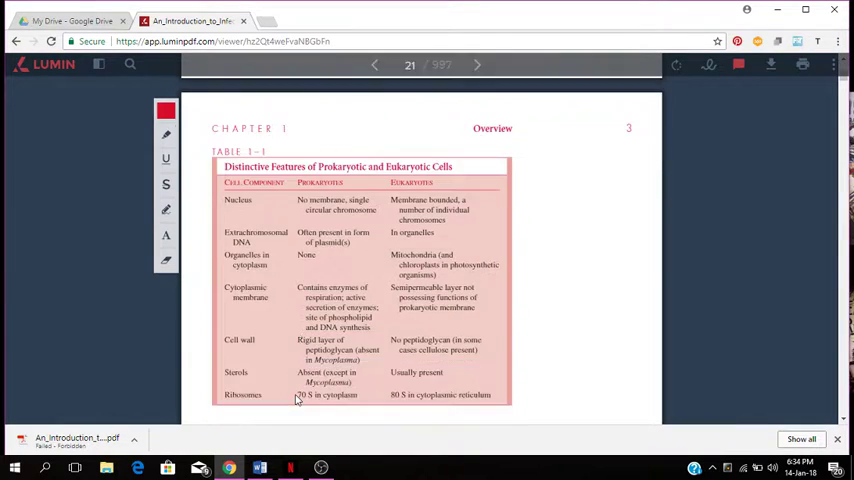
pyautogui.scroll(-3)
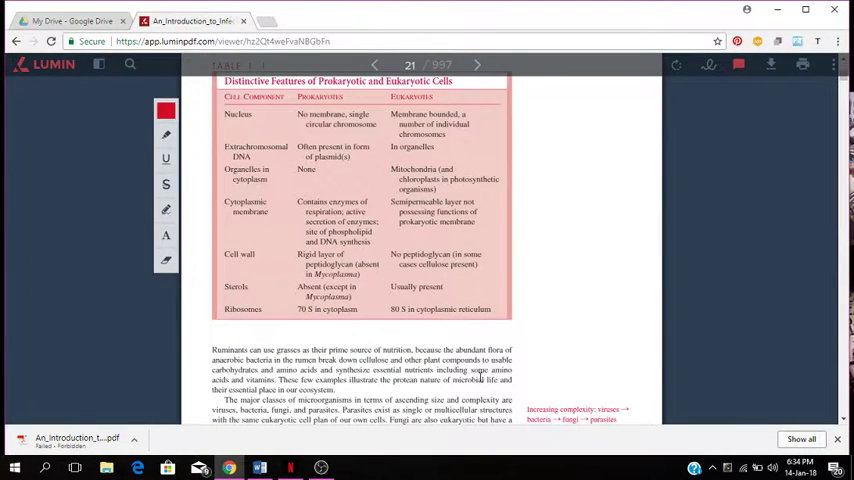
pyautogui.moveTo(692, 416)
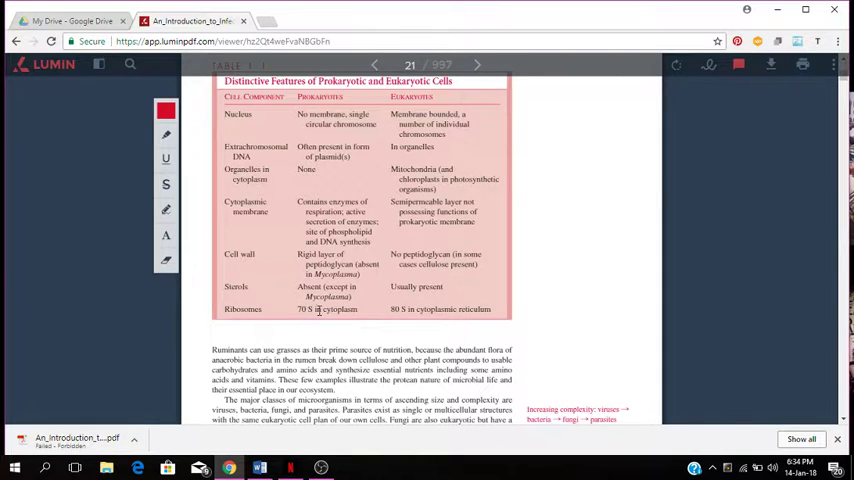
pyautogui.moveTo(252, 288)
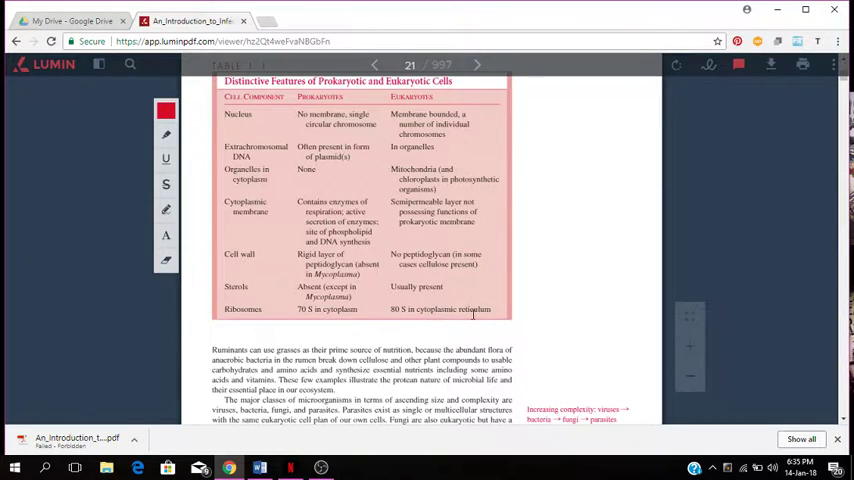
pyautogui.scroll(-3)
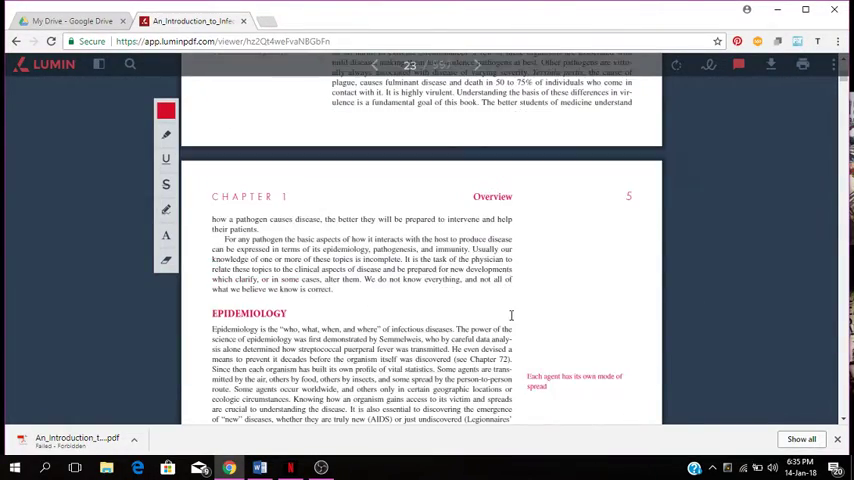
# - Scroll down to the chapter Summary, then back up to Clinical Aspects of Infectious Disease and its Manifestations
pyautogui.scroll(-3)
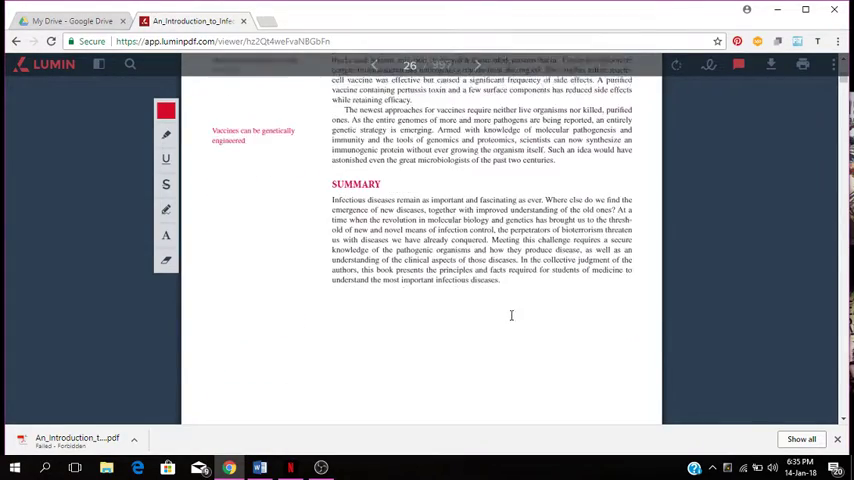
pyautogui.scroll(-3)
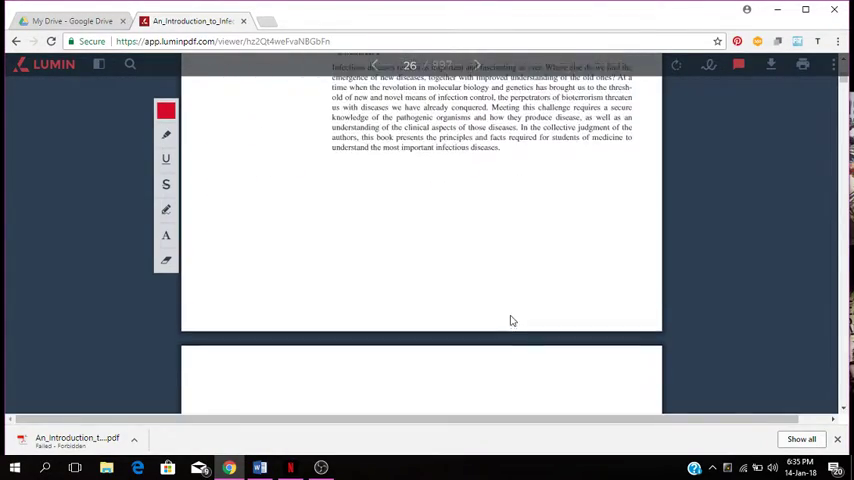
pyautogui.scroll(3)
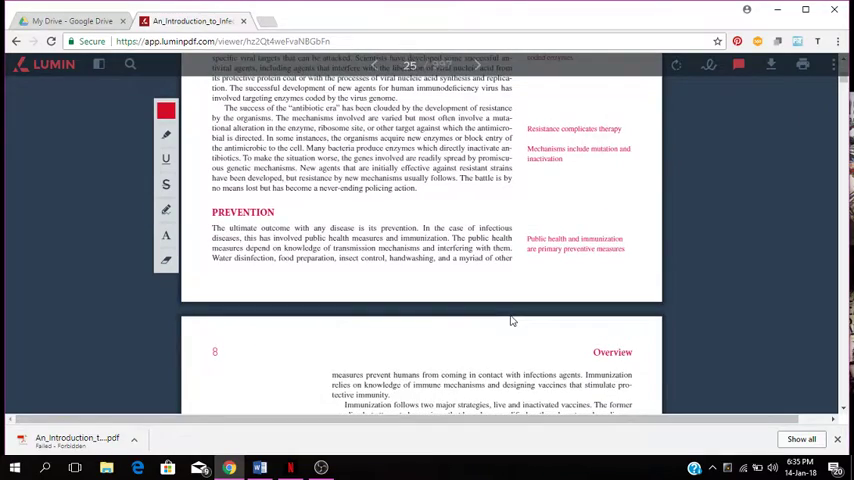
pyautogui.scroll(3)
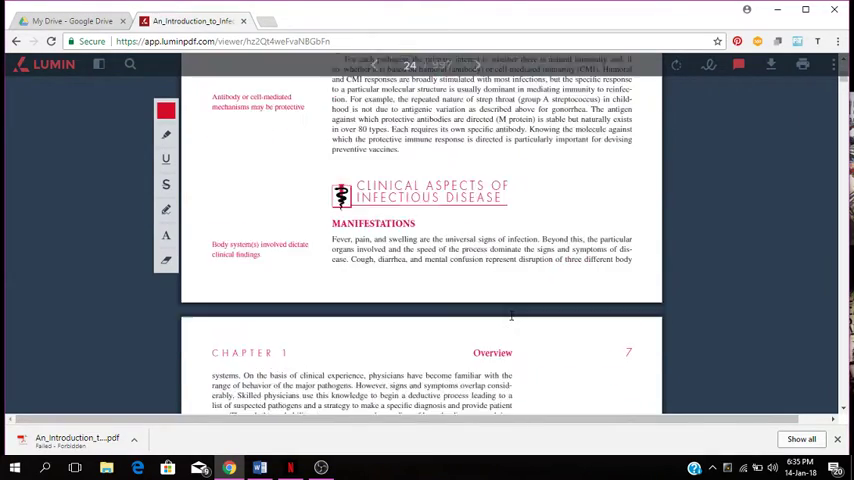
pyautogui.scroll(3)
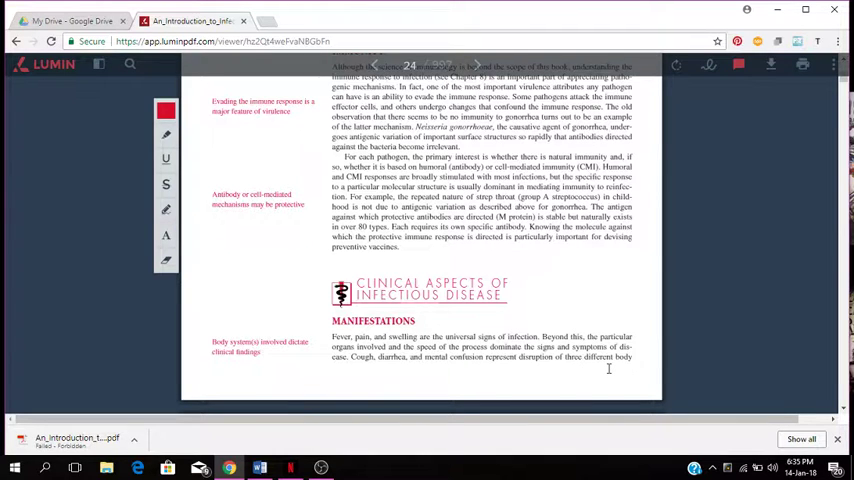
# - Scroll from Manifestations down to the Diagnosis section on page 25, with Treatment coming into view
pyautogui.scroll(-3)
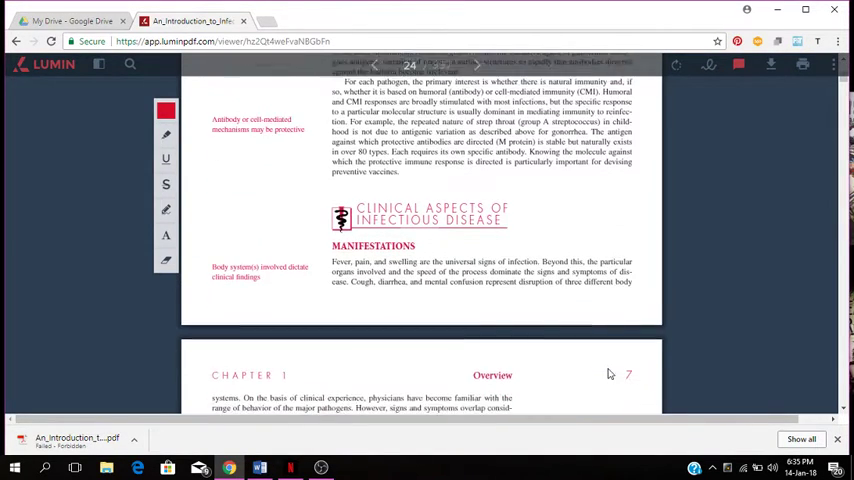
pyautogui.scroll(-3)
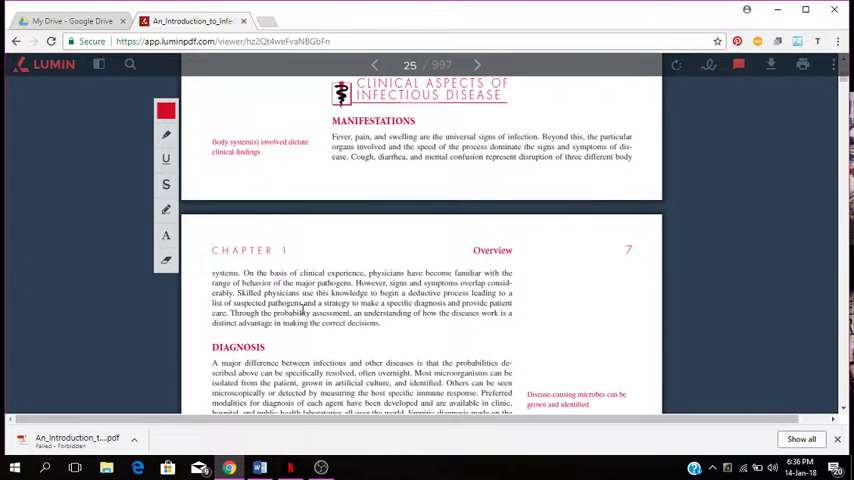
pyautogui.moveTo(460, 310)
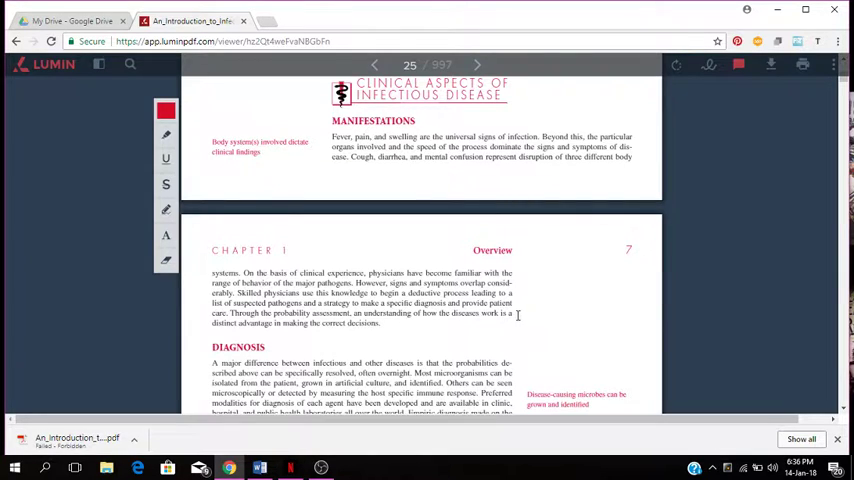
pyautogui.moveTo(168, 360)
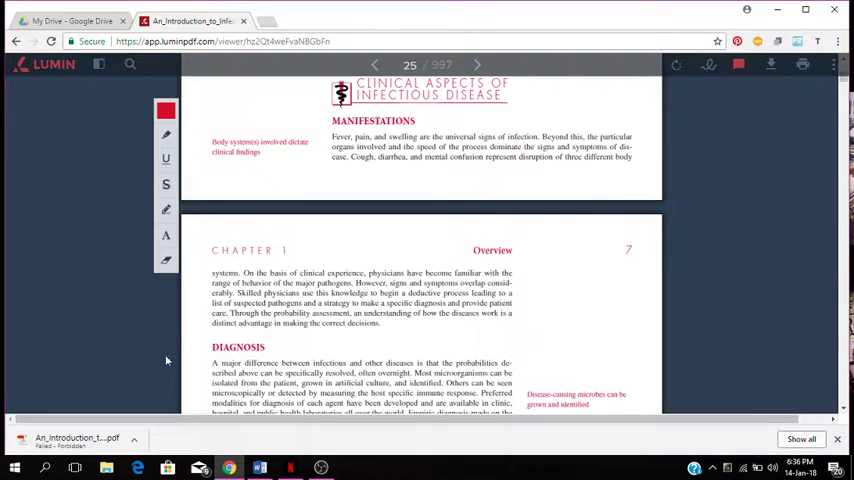
pyautogui.moveTo(164, 344)
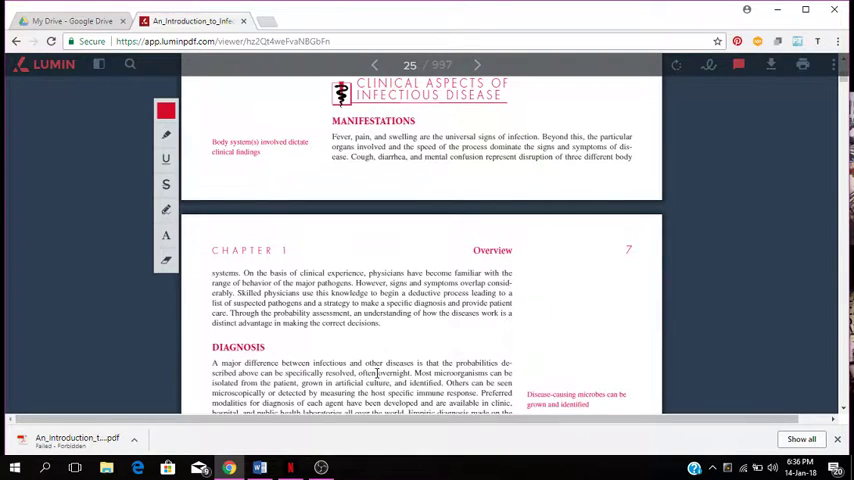
pyautogui.moveTo(520, 368)
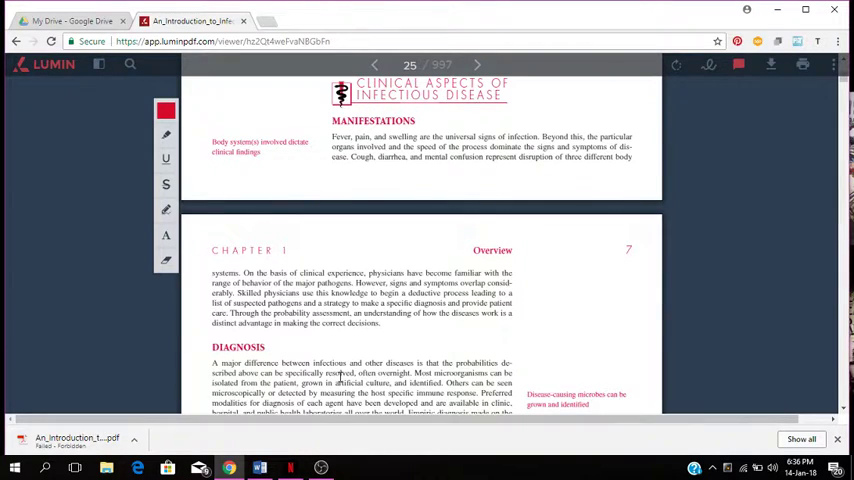
pyautogui.scroll(-3)
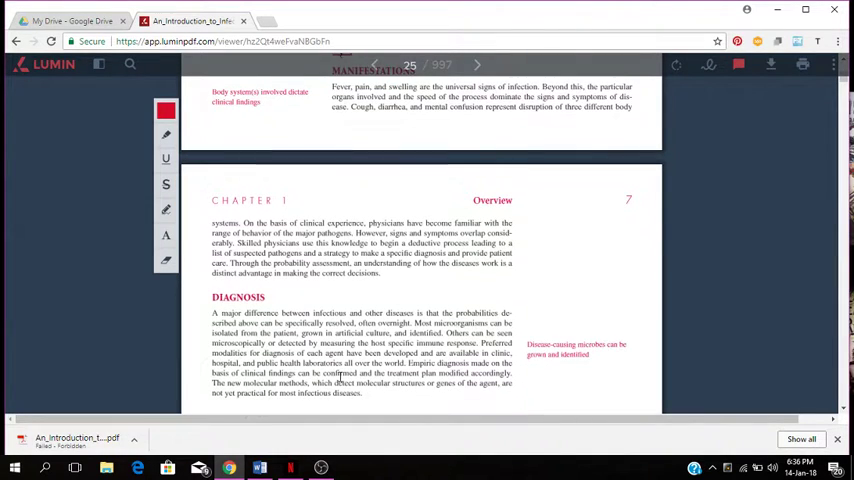
pyautogui.scroll(-3)
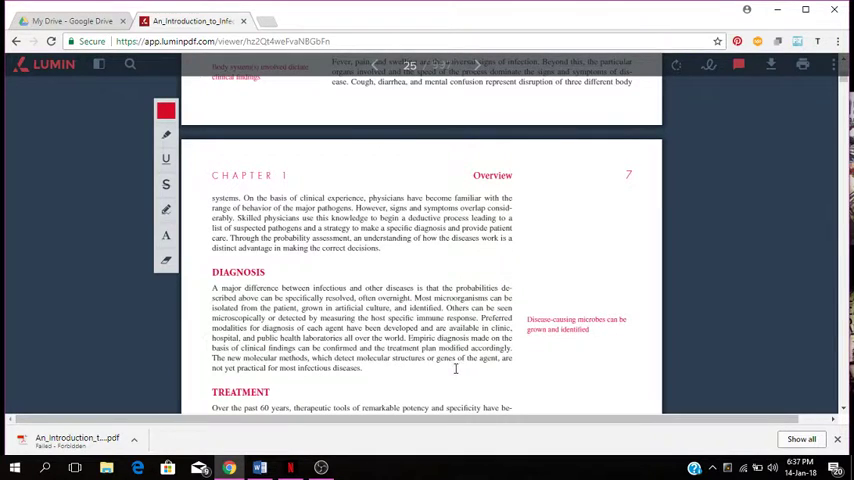
pyautogui.moveTo(522, 362)
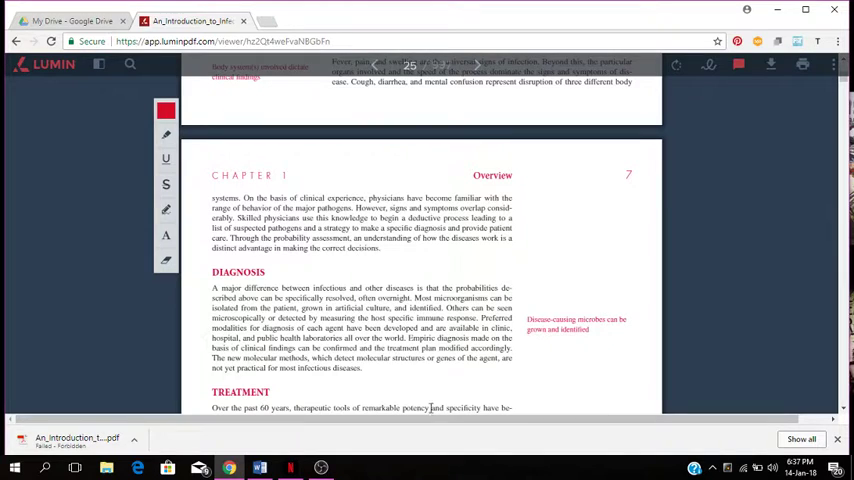
pyautogui.moveTo(470, 350)
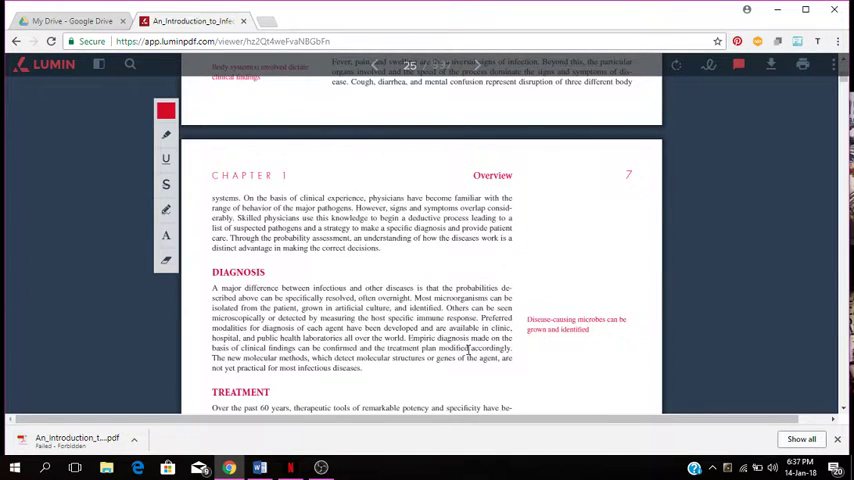
# - Scroll down through Treatment and Prevention to the Chapter 1 Summary on page 26
pyautogui.scroll(-3)
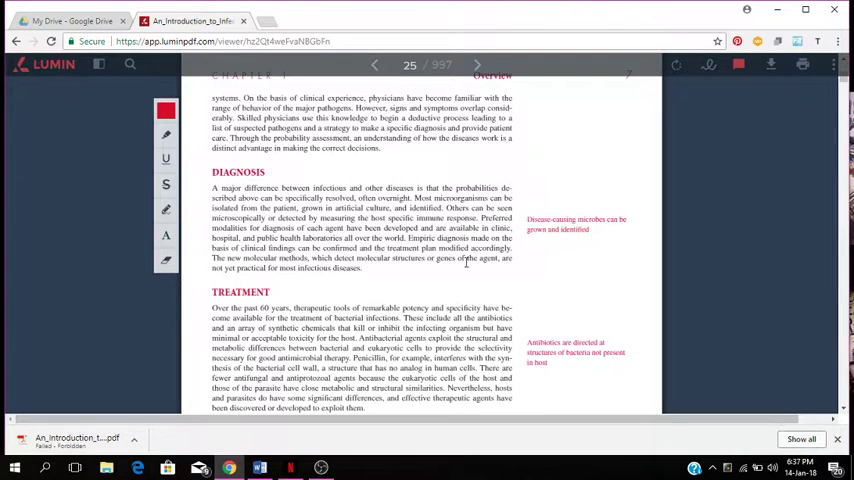
pyautogui.scroll(-3)
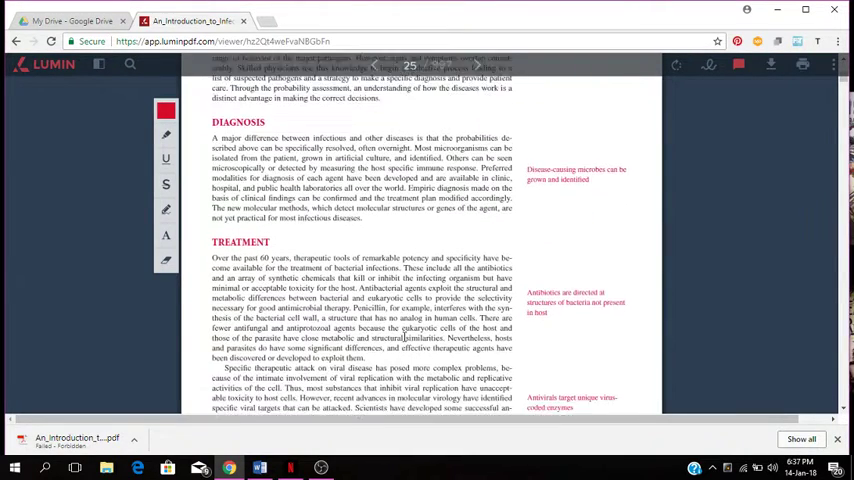
pyautogui.scroll(-3)
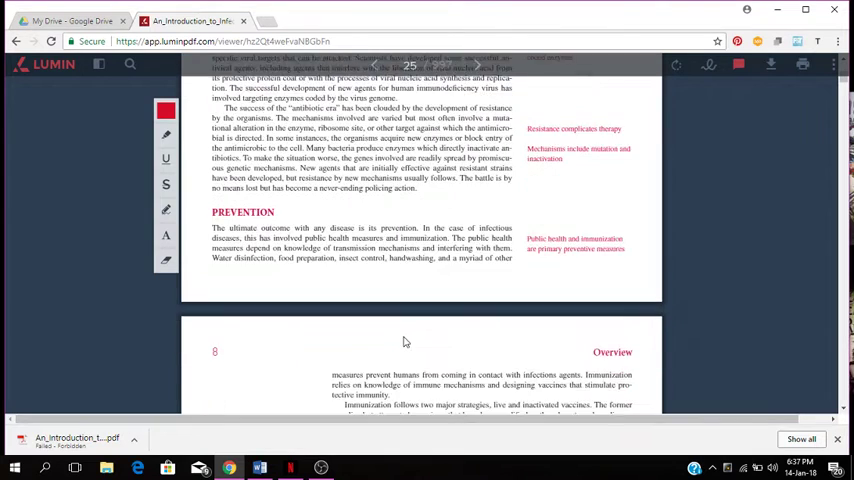
pyautogui.scroll(-3)
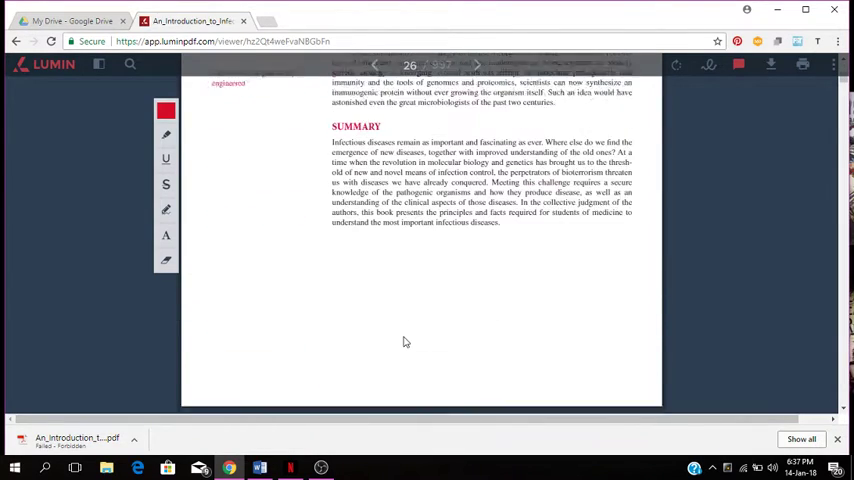
# - Scroll down to read the Summary to the end of page 26
pyautogui.scroll(-3)
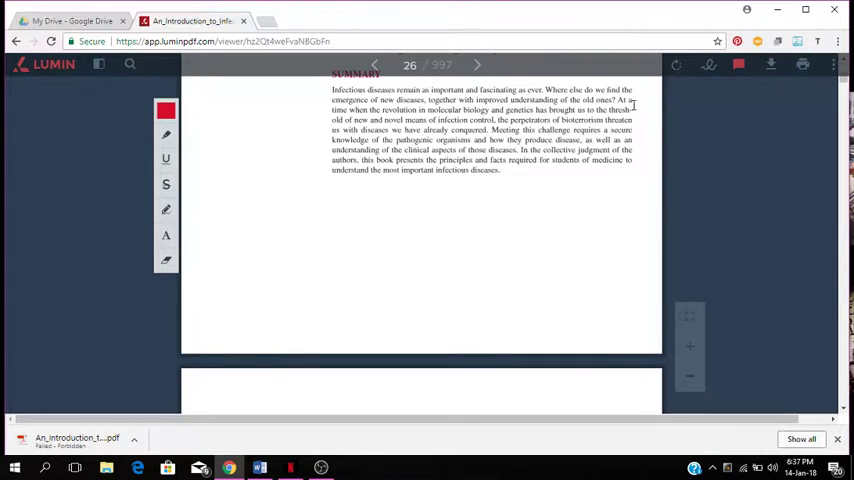
pyautogui.moveTo(452, 104)
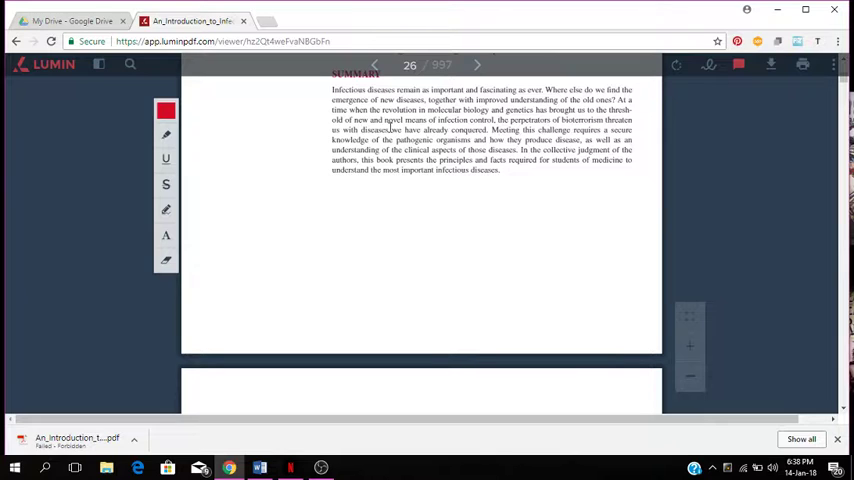
pyautogui.moveTo(468, 132)
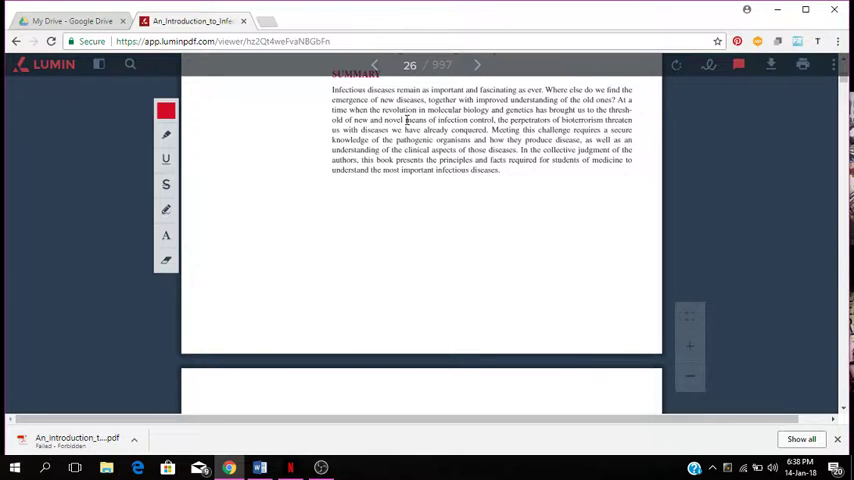
pyautogui.moveTo(494, 132)
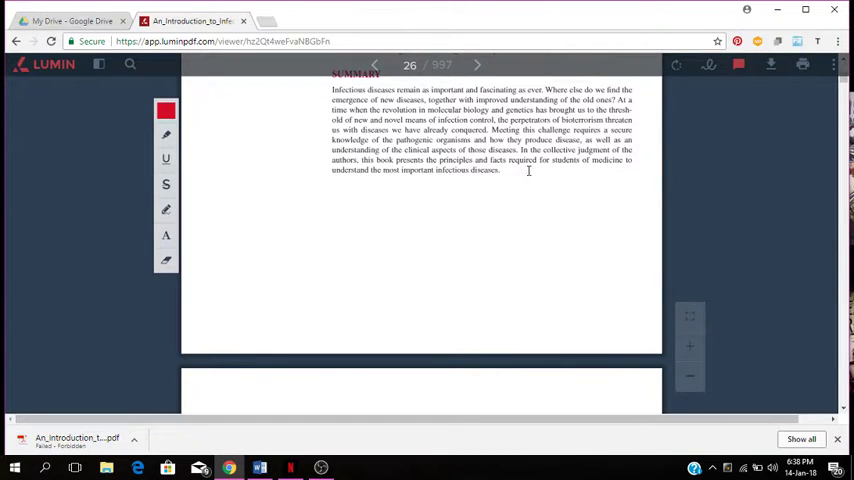
pyautogui.moveTo(464, 178)
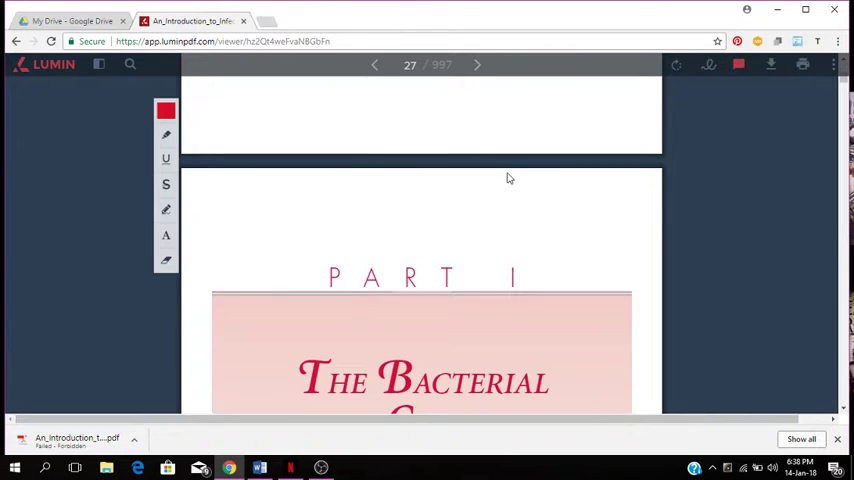
# - Scroll to the Part I opener listing Chapters 2–4, then return to page 26 about vaccines
pyautogui.scroll(-3)
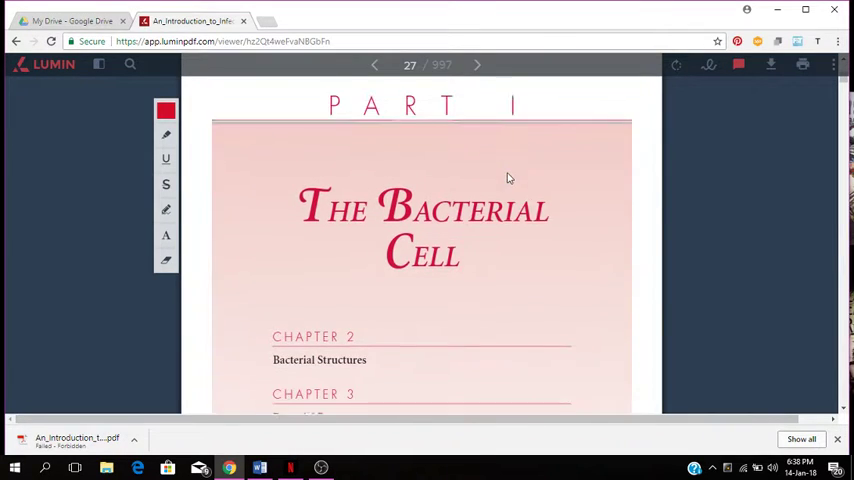
pyautogui.scroll(-3)
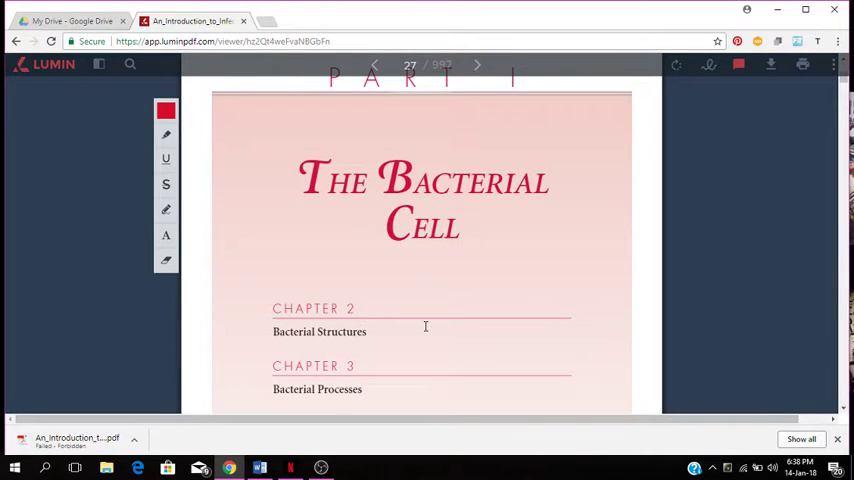
pyautogui.scroll(-3)
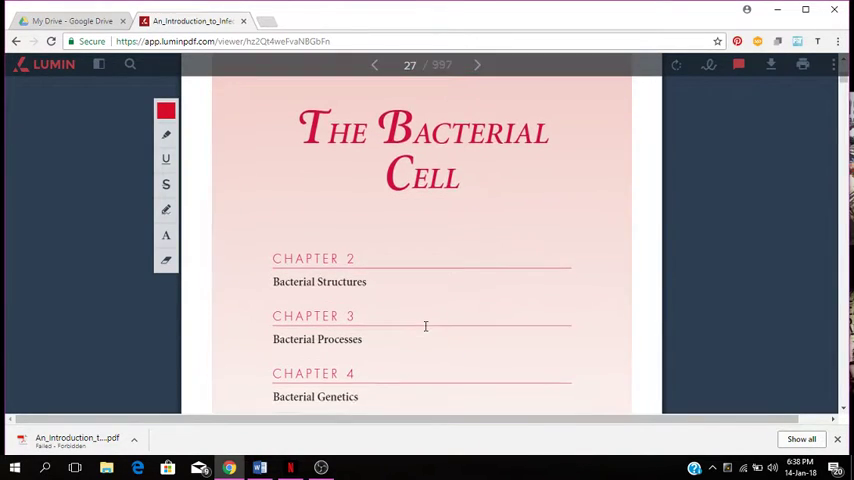
pyautogui.scroll(-3)
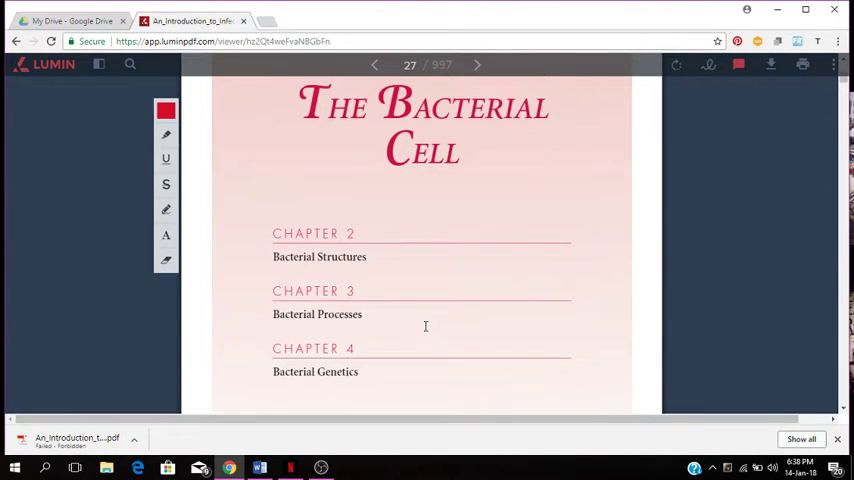
pyautogui.click(374, 64)
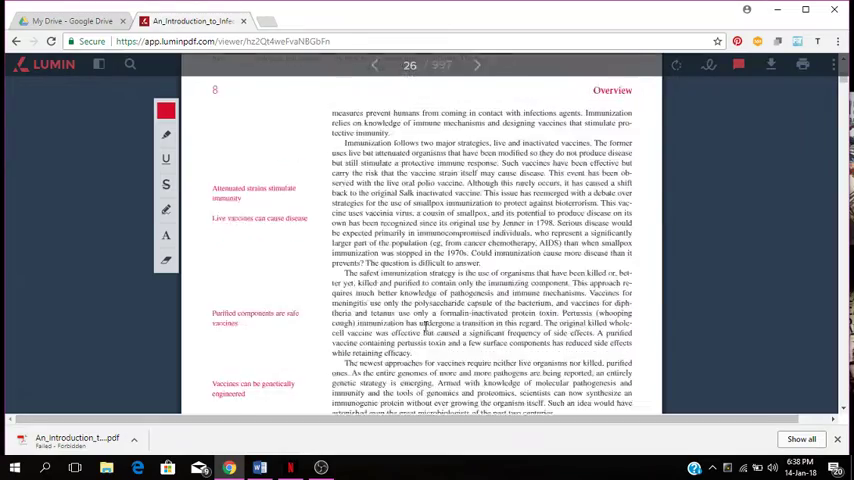
# - Step back to page 25 and scroll up through Prevention to the Diagnosis and Treatment sections
pyautogui.click(374, 64)
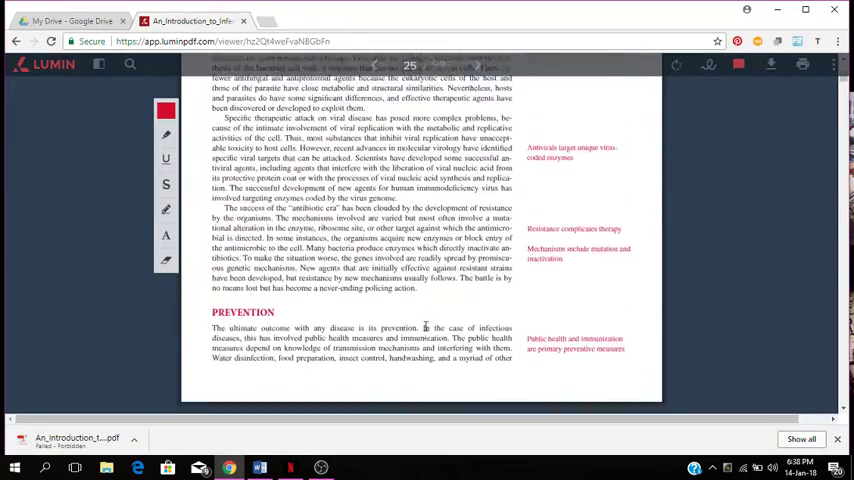
pyautogui.scroll(3)
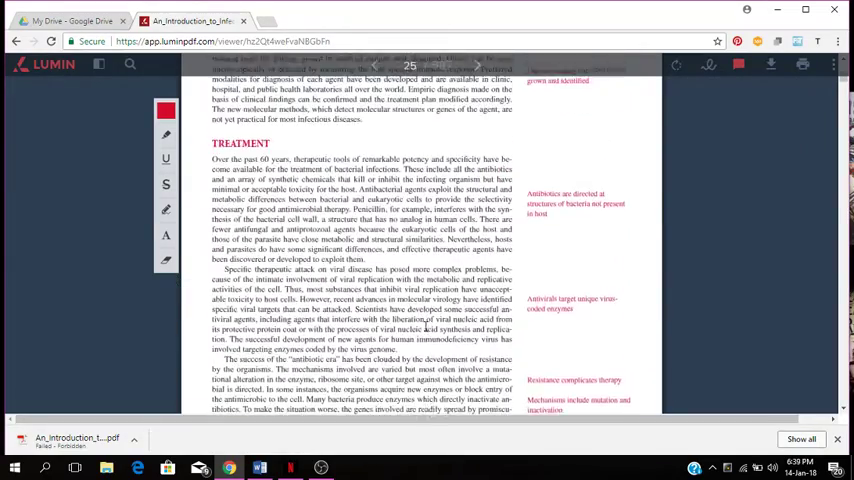
pyautogui.scroll(3)
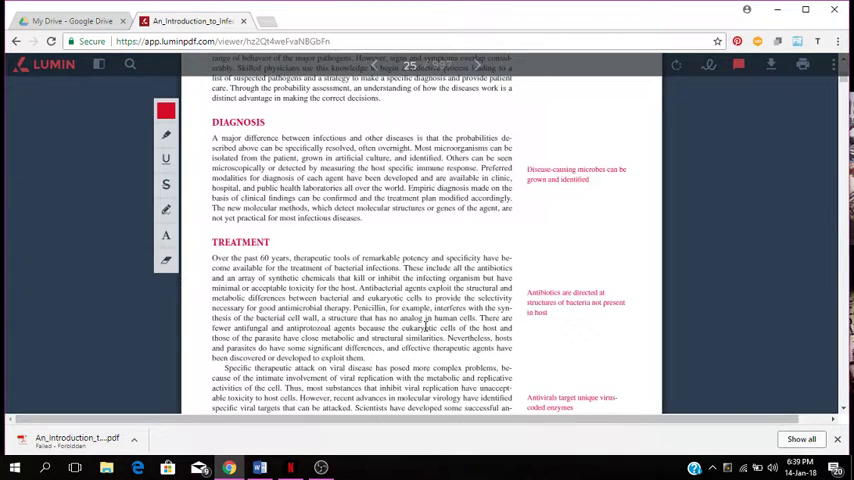